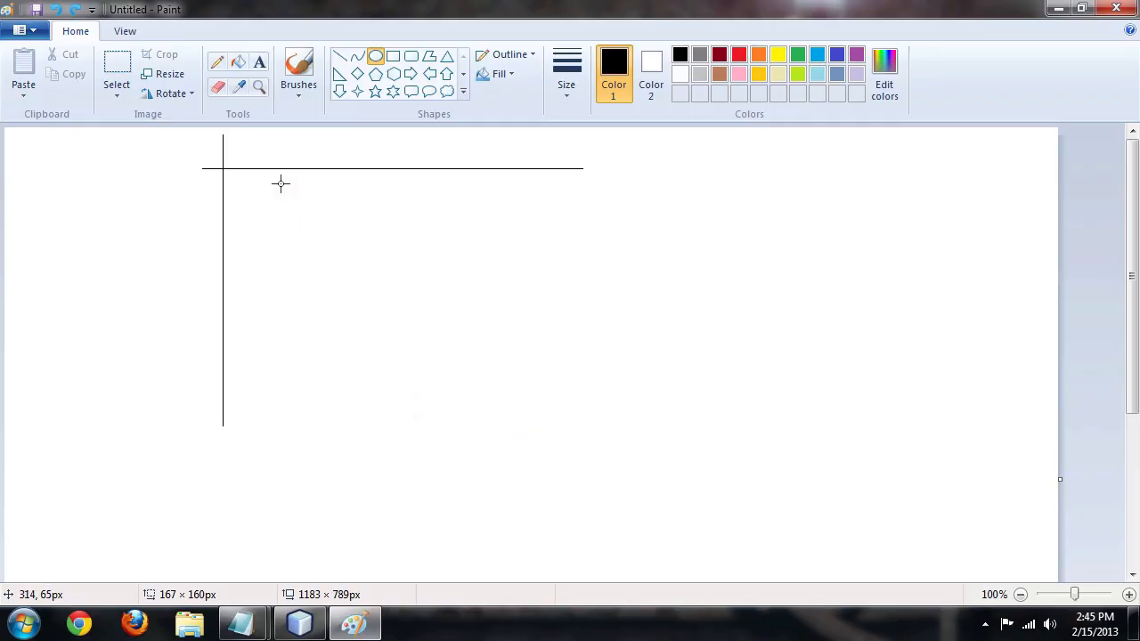
{"action": "mouse_move", "coordinate": [217, 164]}
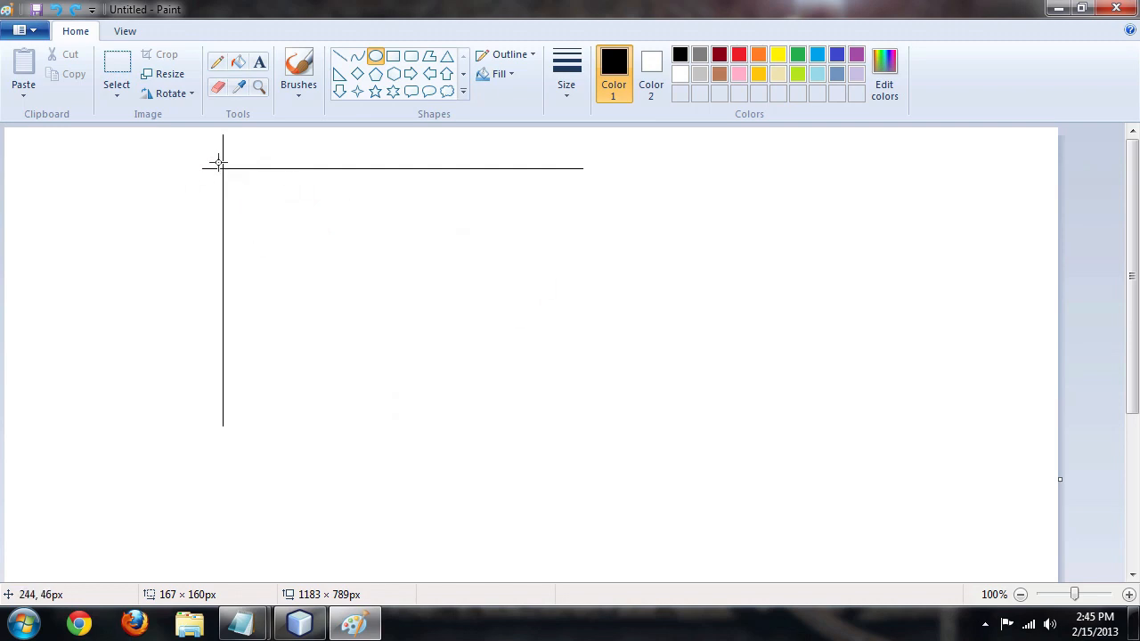
{"action": "mouse_move", "coordinate": [285, 276]}
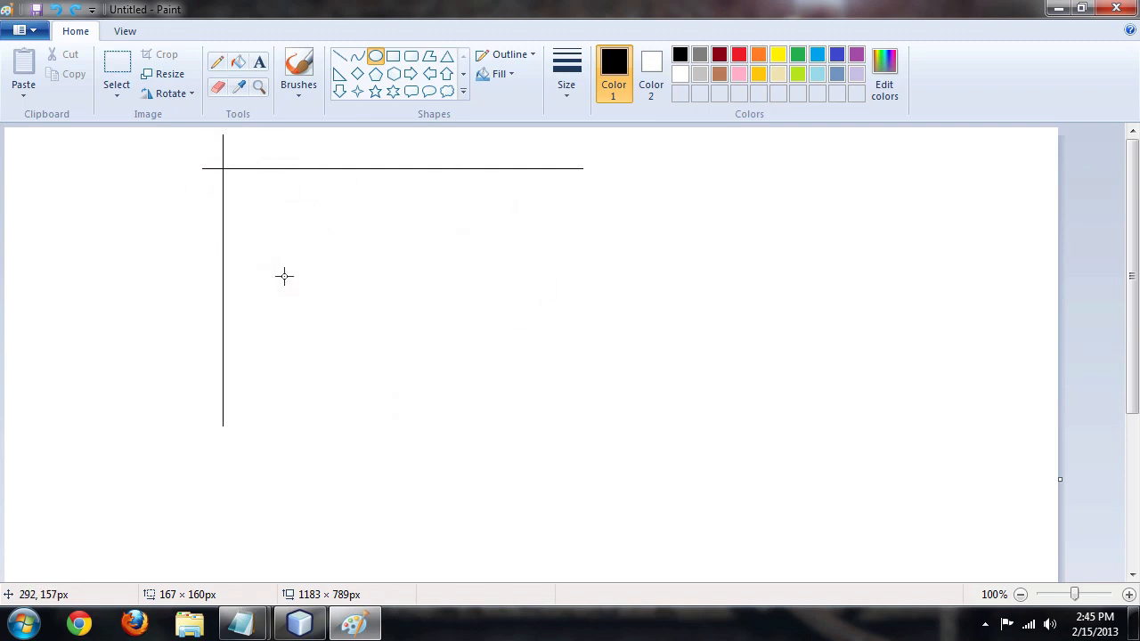
{"action": "mouse_move", "coordinate": [371, 250]}
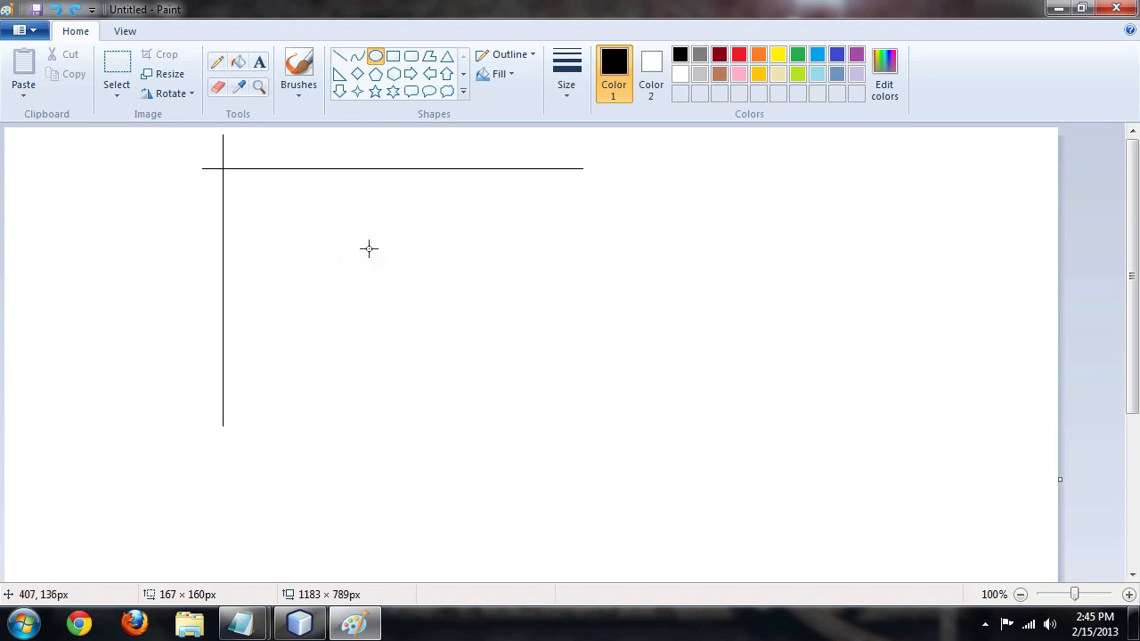
{"action": "mouse_move", "coordinate": [408, 306]}
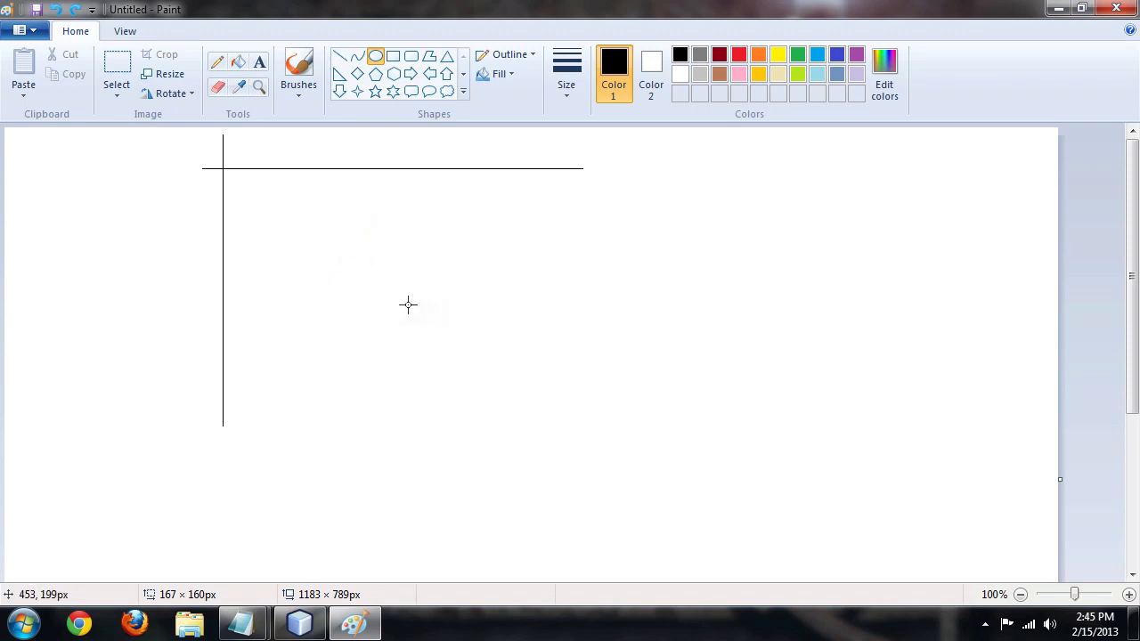
{"action": "mouse_move", "coordinate": [471, 285]}
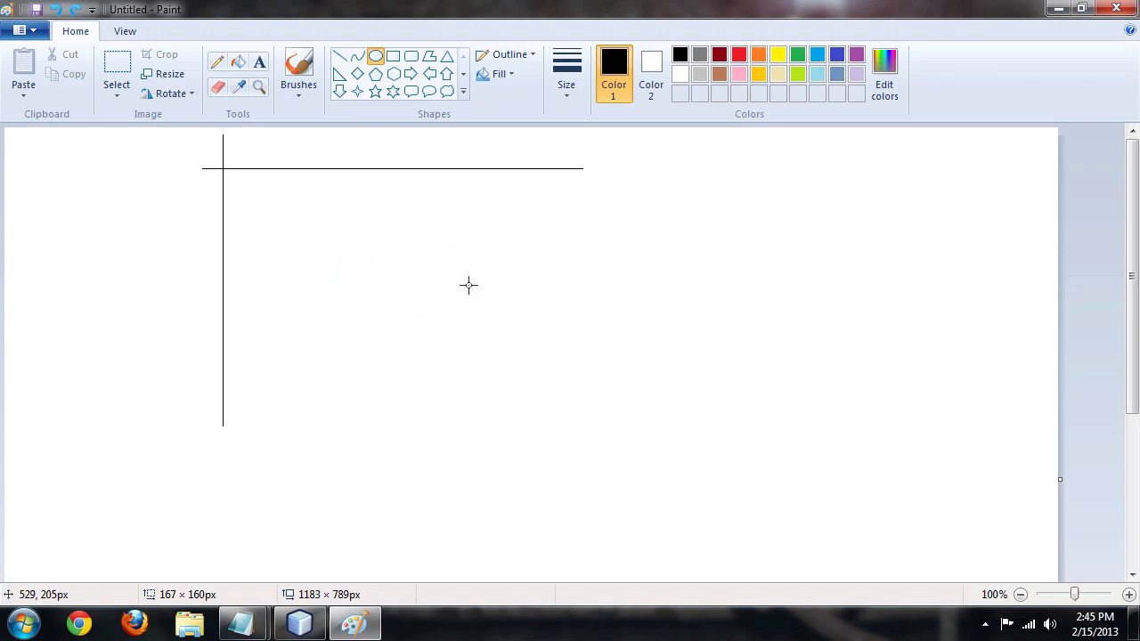
{"action": "mouse_move", "coordinate": [222, 169]}
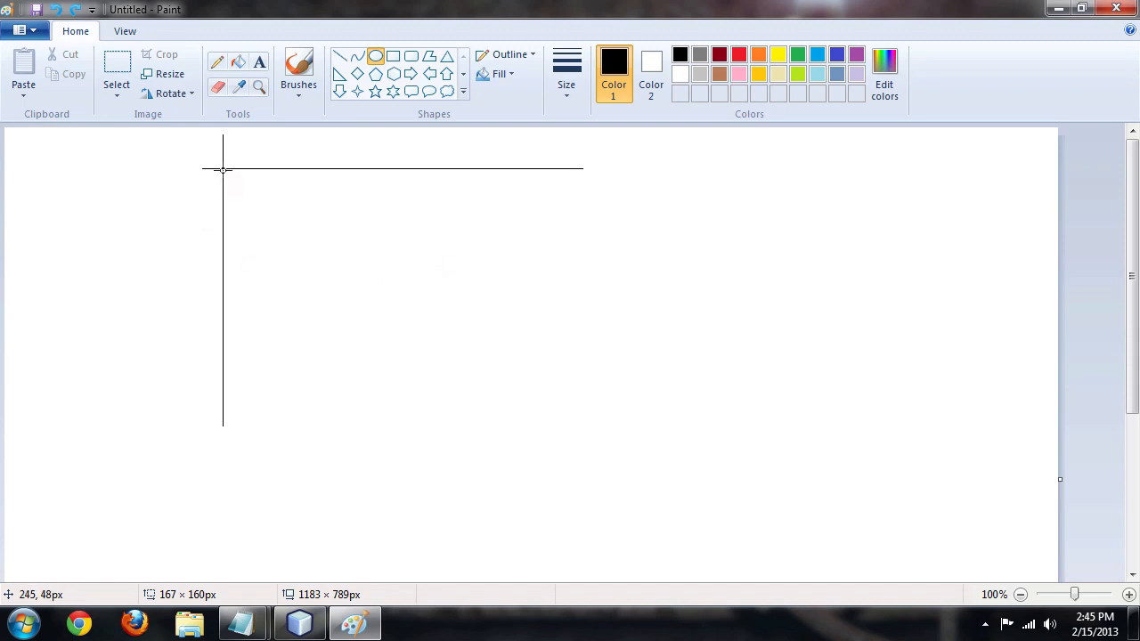
{"action": "mouse_move", "coordinate": [307, 179]}
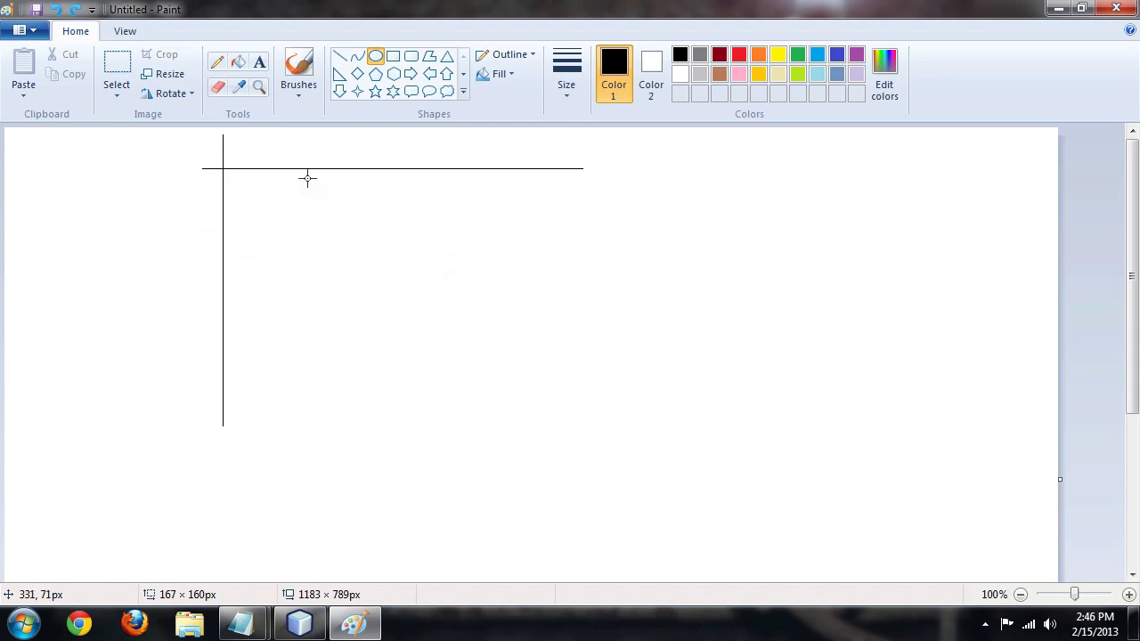
{"action": "mouse_move", "coordinate": [223, 169]}
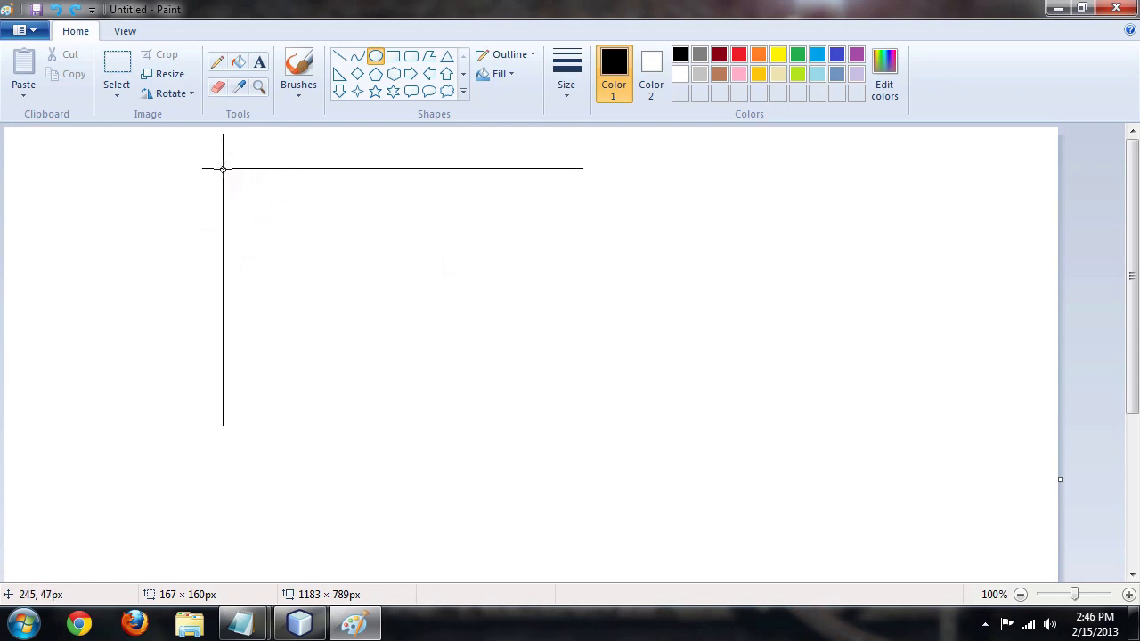
Step: Sketch two example ellipses from the axes' corner in Paint, then undo them
{"action": "left_click_drag", "start_coordinate": [222, 169], "coordinate": [421, 321]}
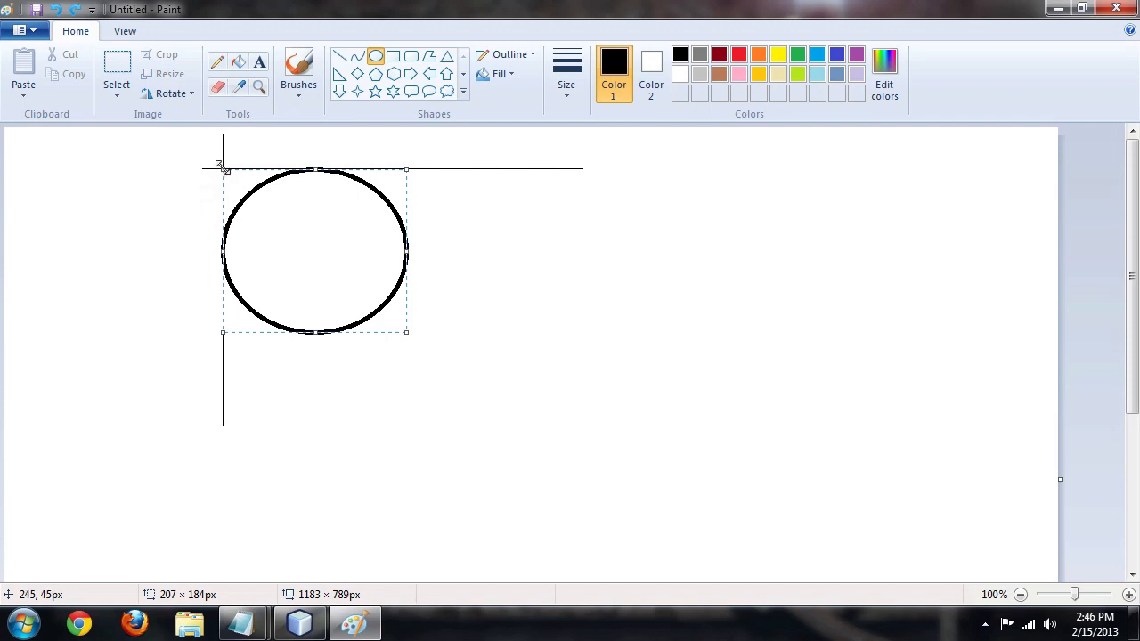
{"action": "mouse_move", "coordinate": [208, 162]}
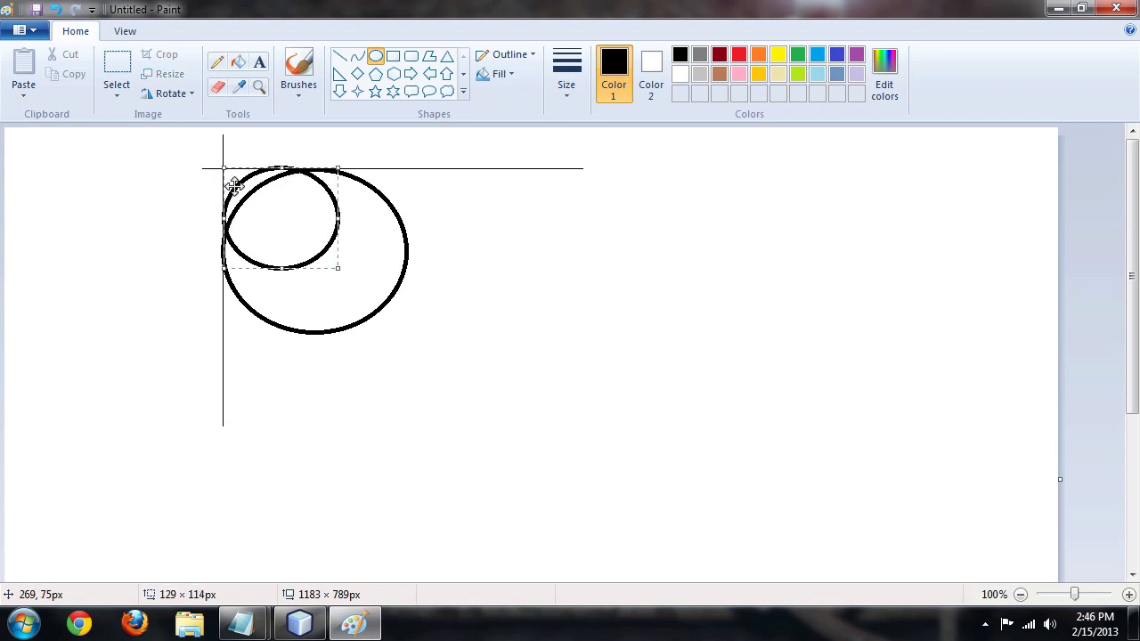
{"action": "left_click_drag", "start_coordinate": [339, 267], "coordinate": [270, 214]}
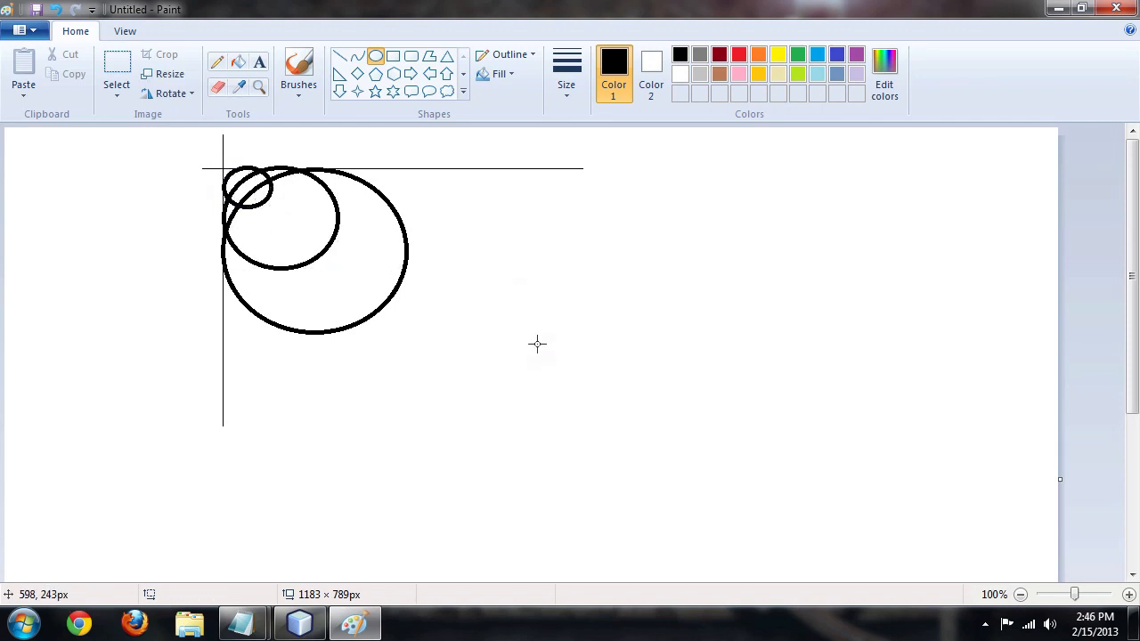
{"action": "key", "text": "ctrl+z"}
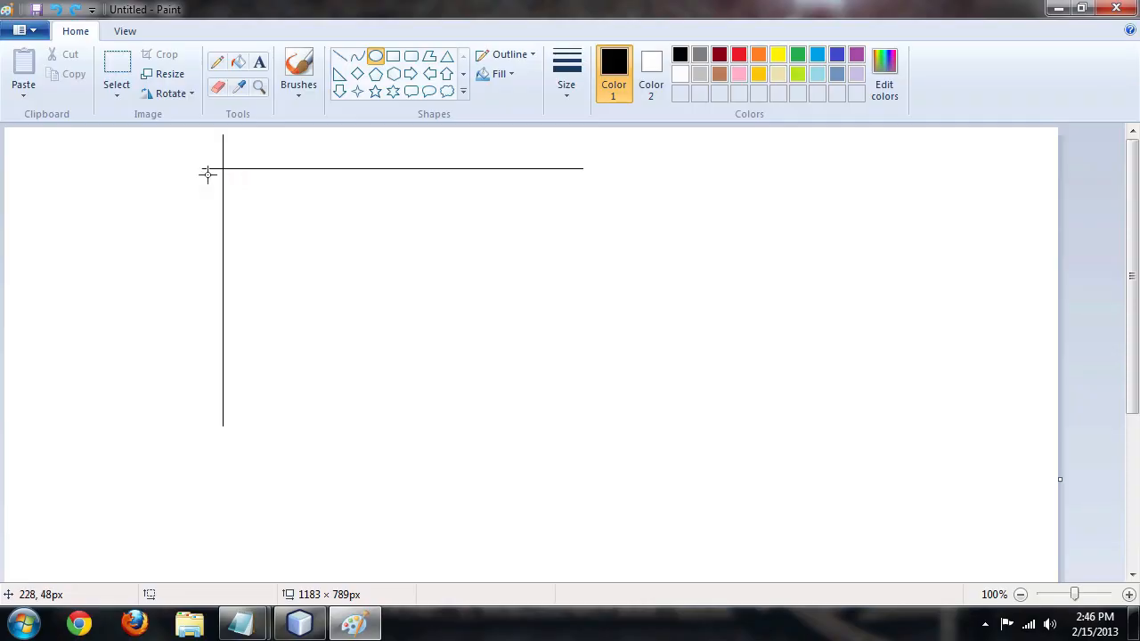
{"action": "mouse_move", "coordinate": [171, 135]}
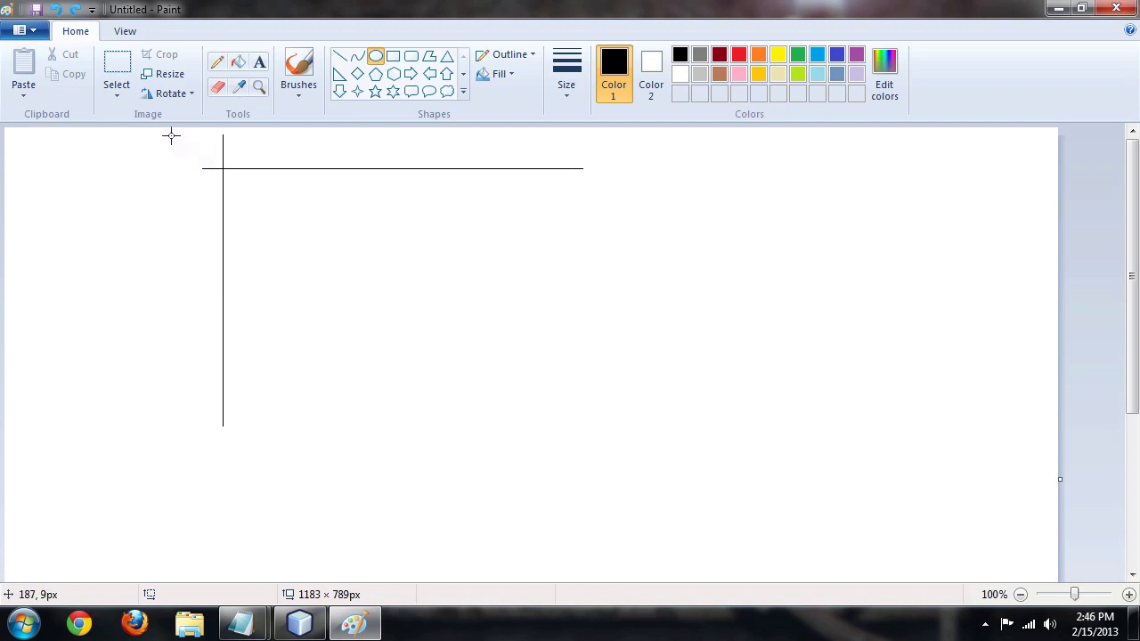
Step: Draw a circle around the axes' intersection and nudge it so it is centred there
{"action": "left_click_drag", "start_coordinate": [167, 136], "coordinate": [264, 207]}
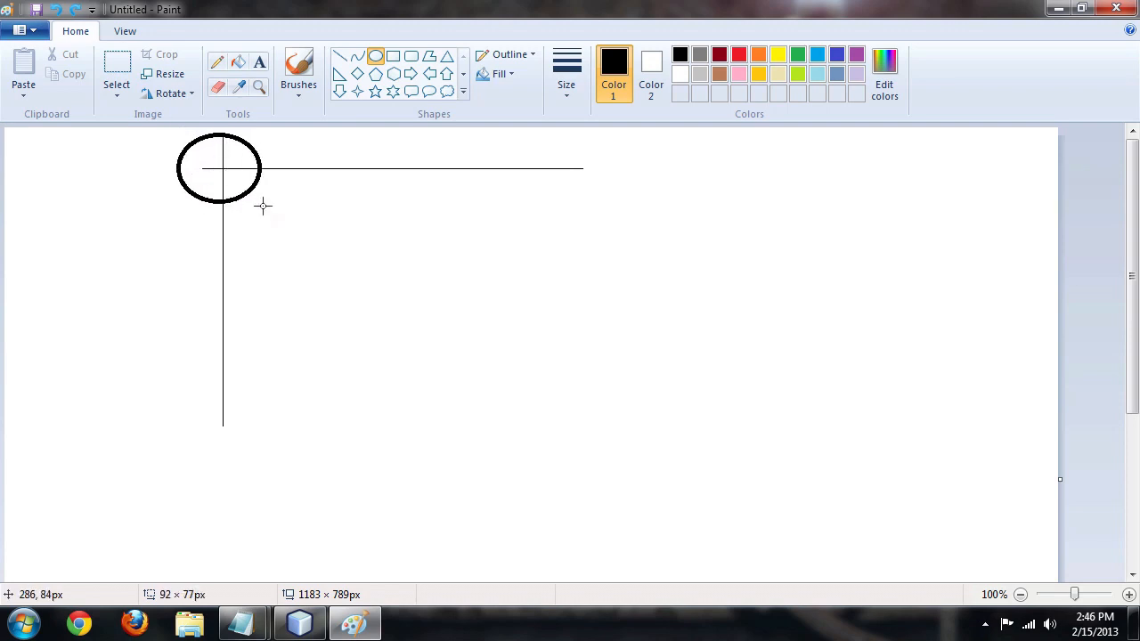
{"action": "left_click_drag", "start_coordinate": [220, 168], "coordinate": [225, 171]}
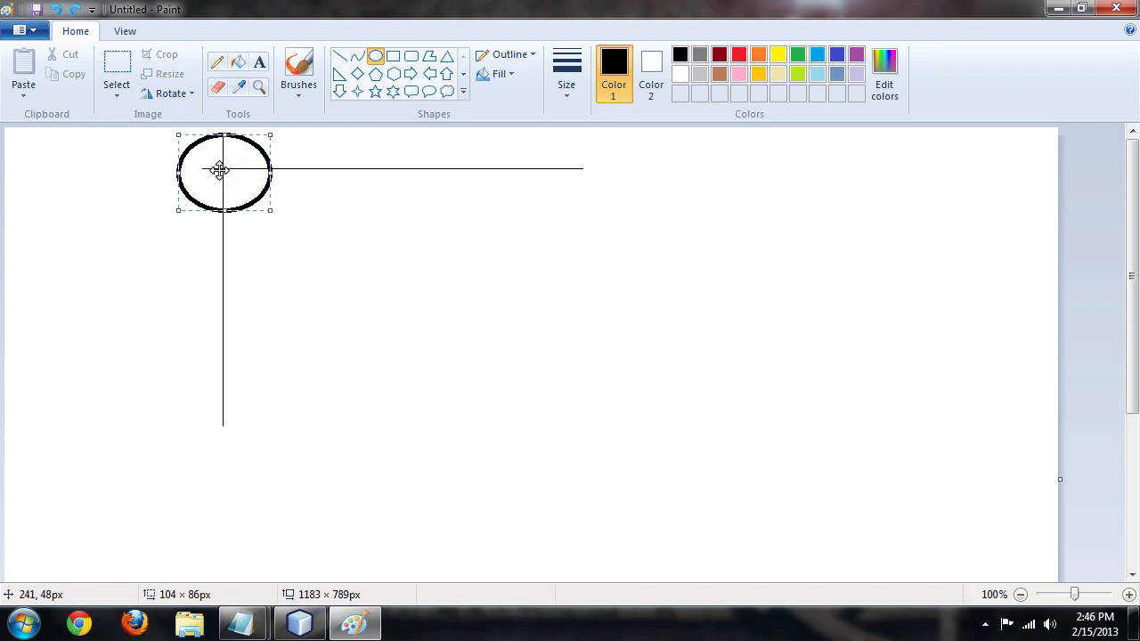
{"action": "mouse_move", "coordinate": [223, 182]}
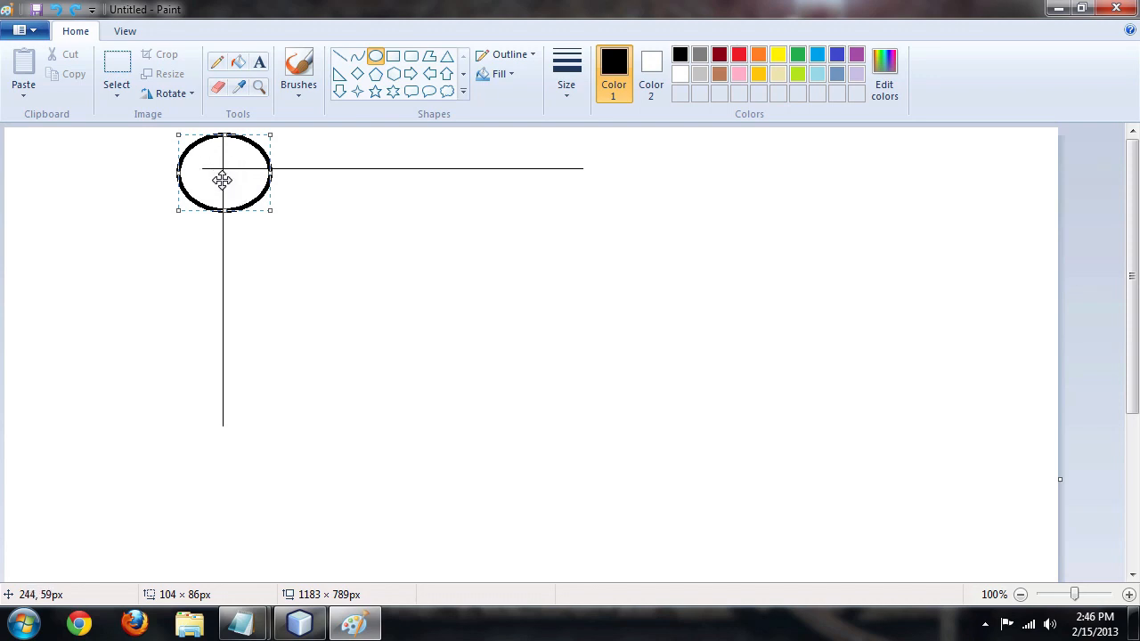
{"action": "mouse_move", "coordinate": [359, 267]}
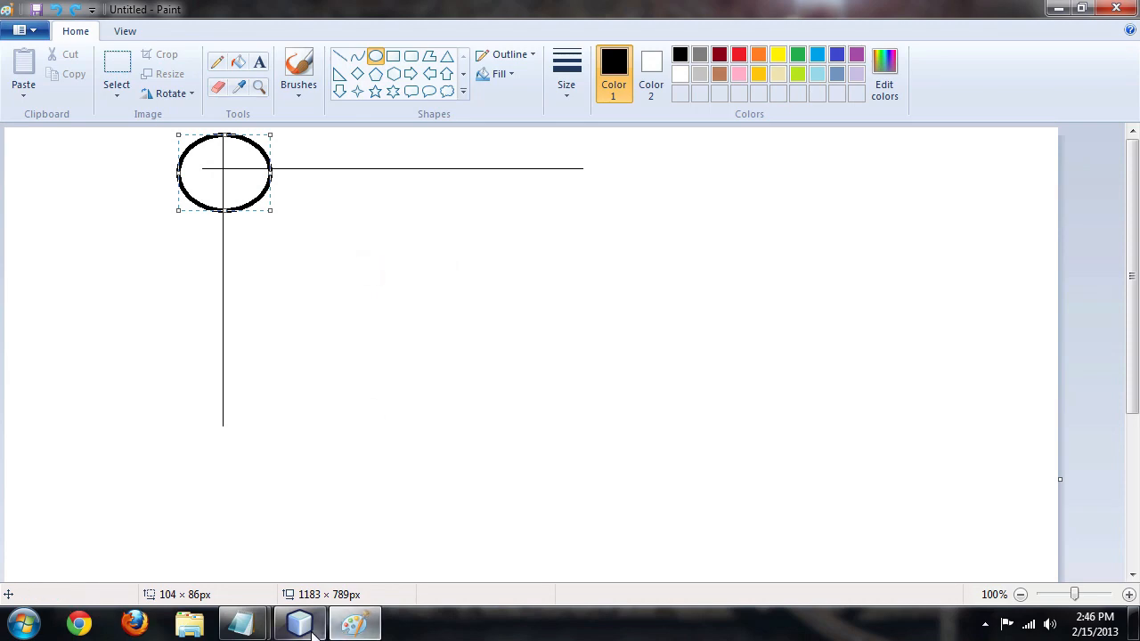
Step: Return to NetBeans and bring up the BullsEyeForm in Design view
{"action": "left_click", "coordinate": [299, 624]}
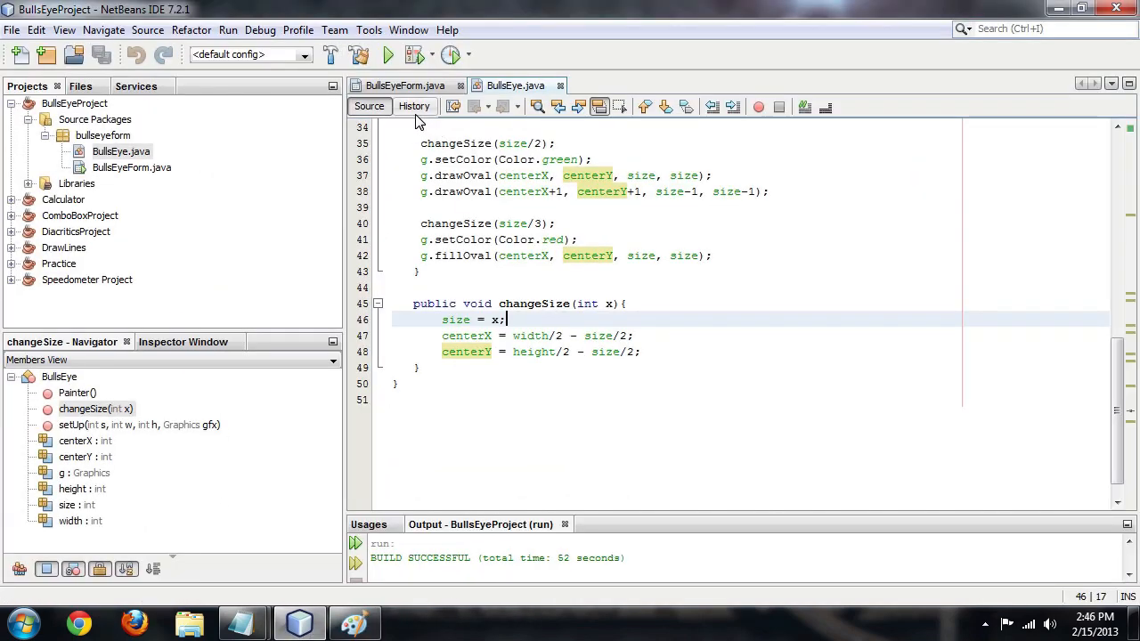
{"action": "left_click", "coordinate": [404, 85]}
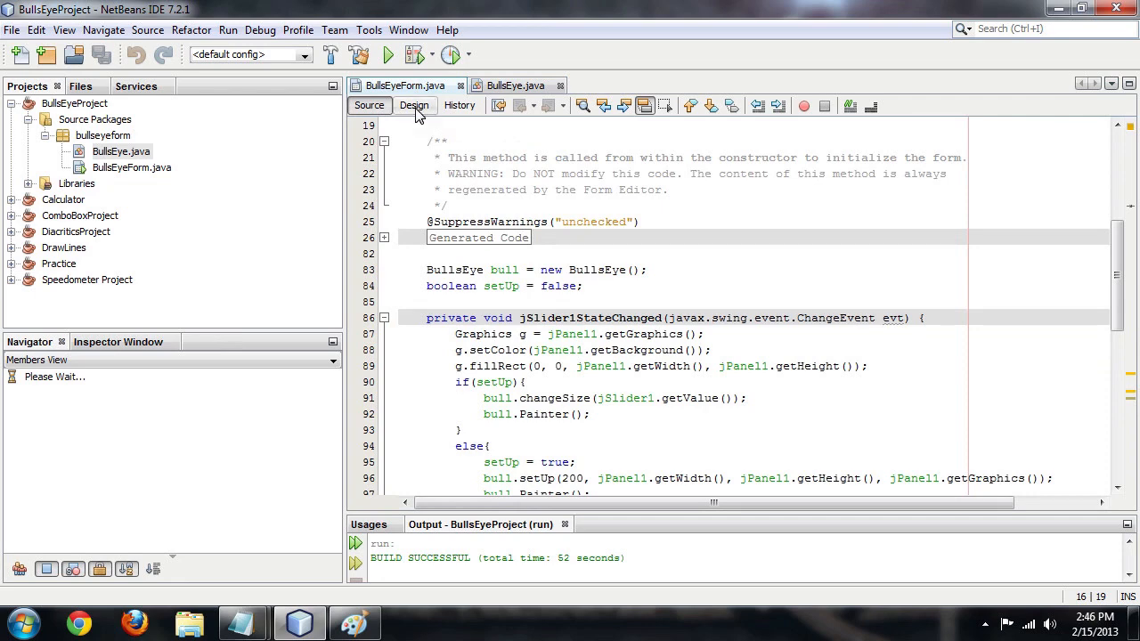
{"action": "left_click", "coordinate": [413, 105]}
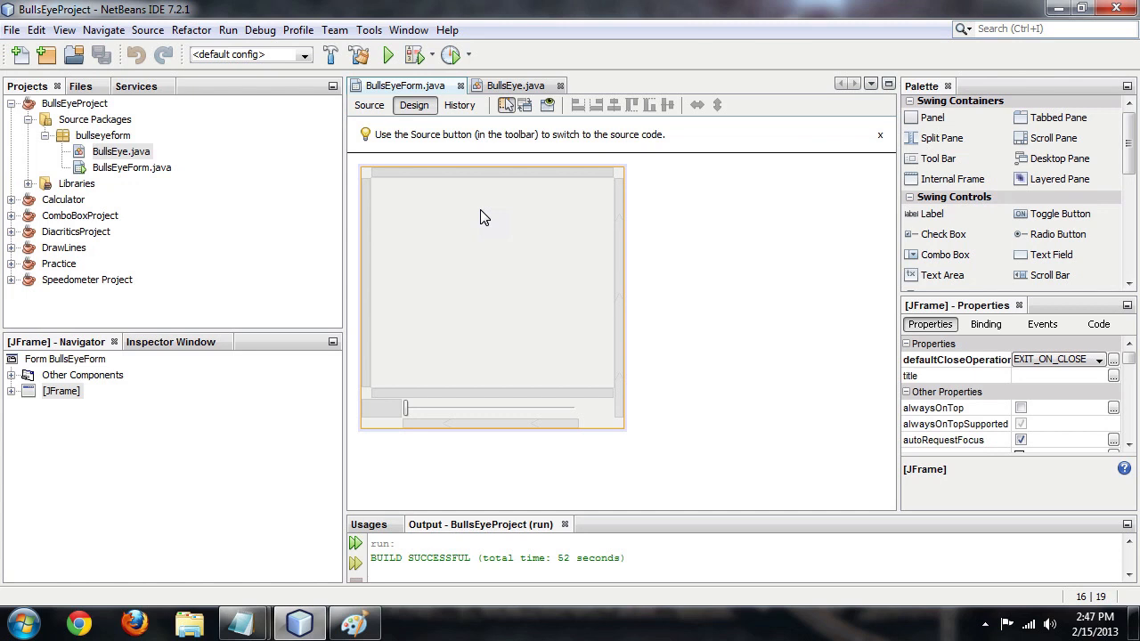
{"action": "mouse_move", "coordinate": [481, 221]}
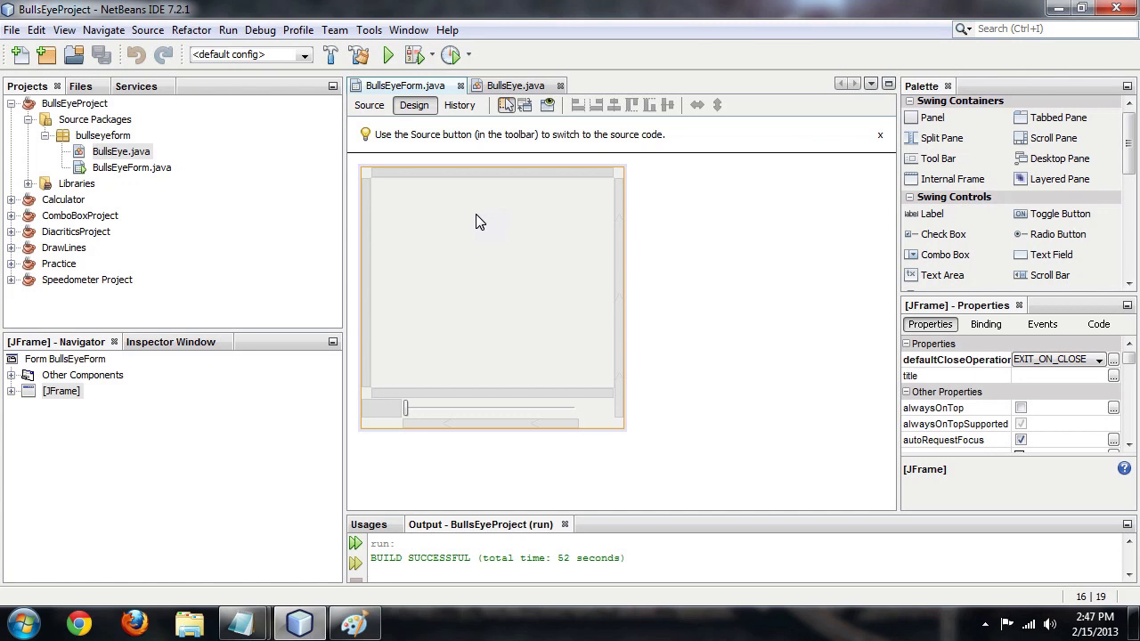
{"action": "mouse_move", "coordinate": [491, 274]}
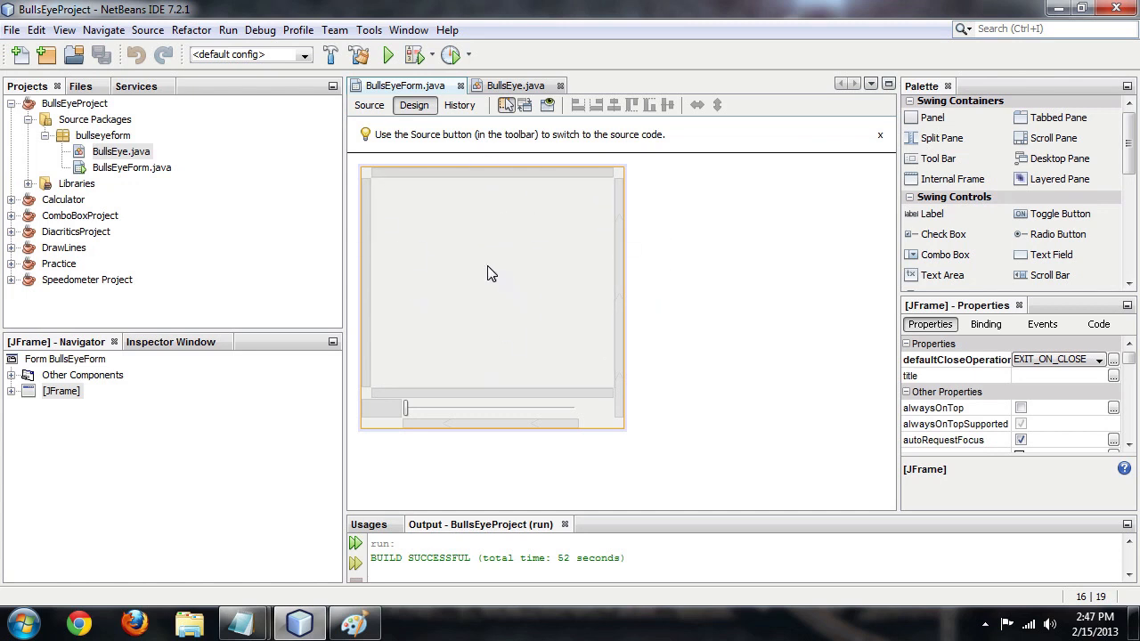
{"action": "mouse_move", "coordinate": [513, 415]}
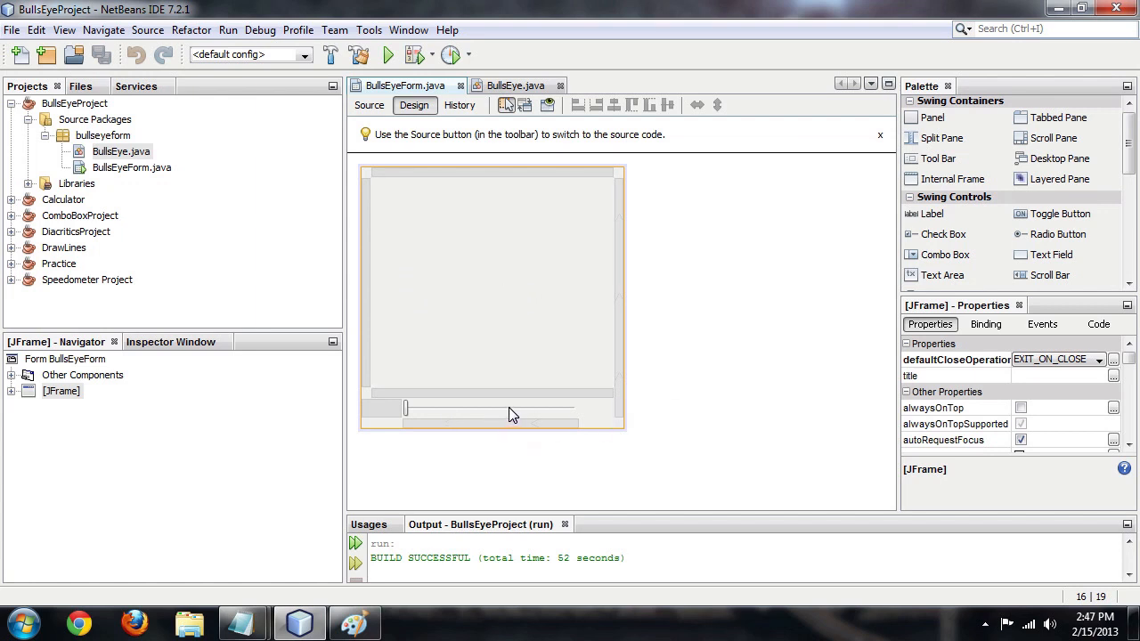
Step: Select the drawing panel, then the whole frame, and launch the BullsEye project
{"action": "left_click", "coordinate": [489, 281]}
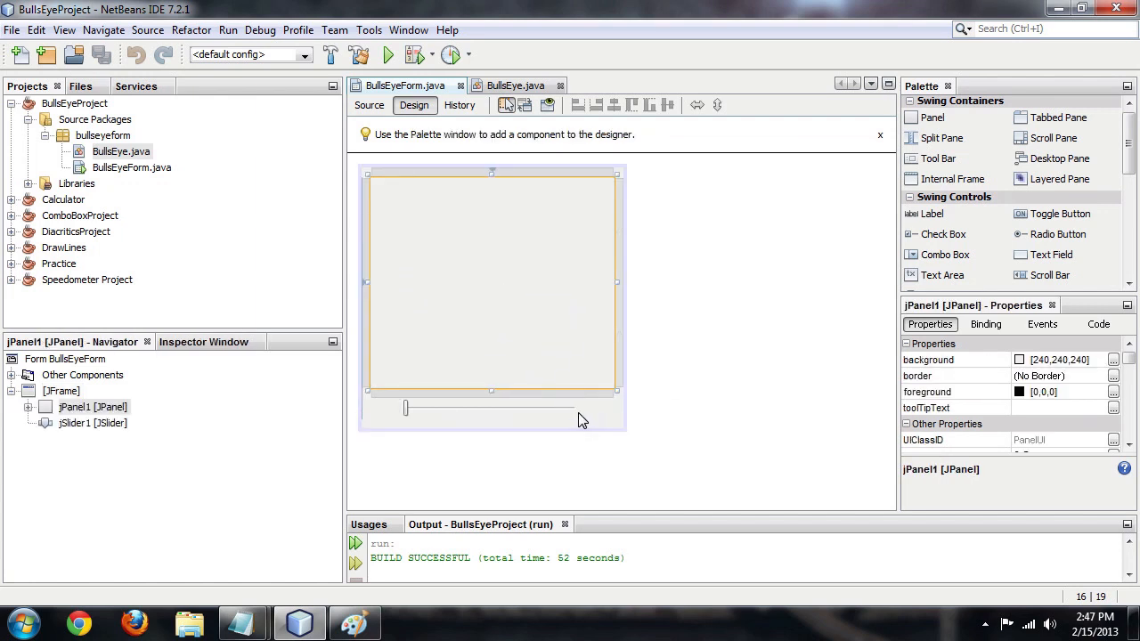
{"action": "left_click", "coordinate": [386, 55]}
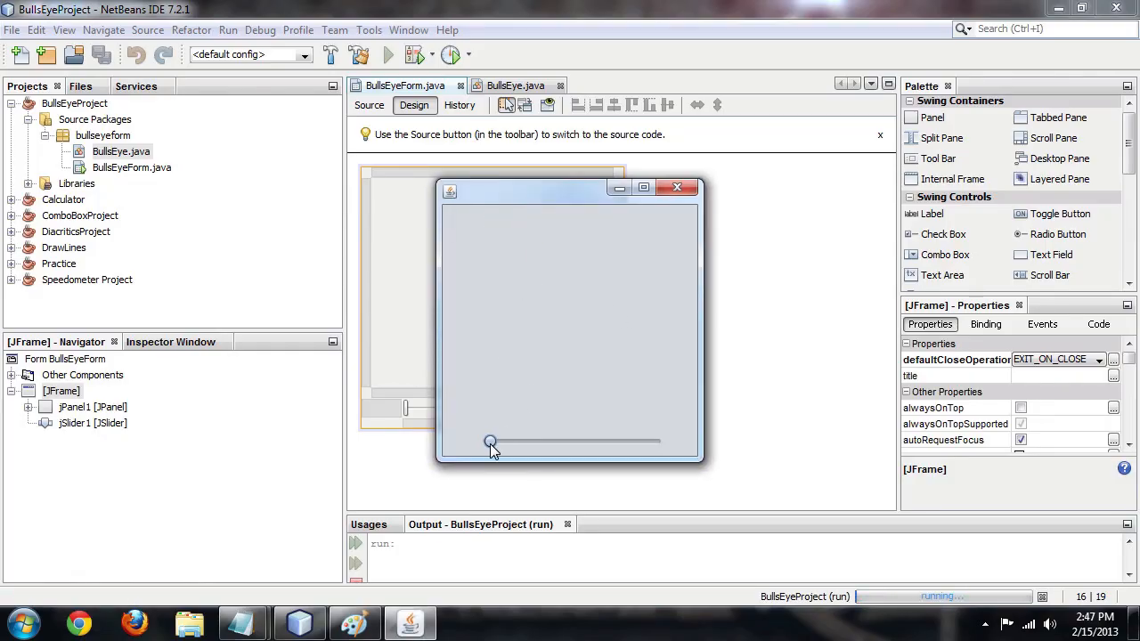
Step: Slide the bullseye size up and down several times in the demo window, then close it
{"action": "left_click_drag", "start_coordinate": [490, 442], "coordinate": [587, 442]}
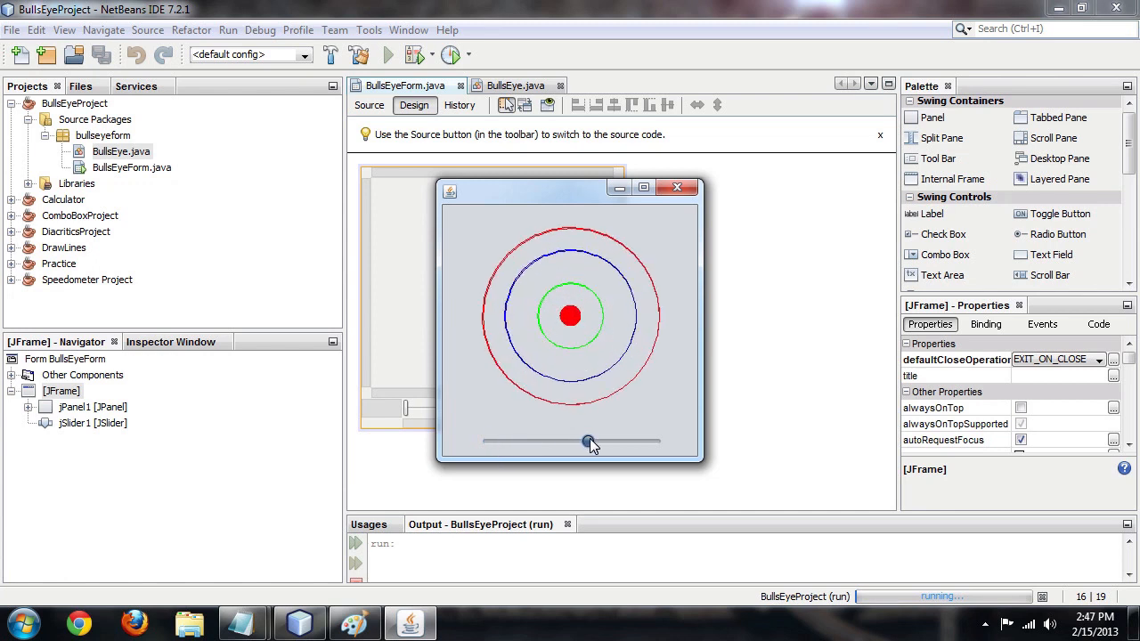
{"action": "left_click_drag", "start_coordinate": [588, 441], "coordinate": [573, 442]}
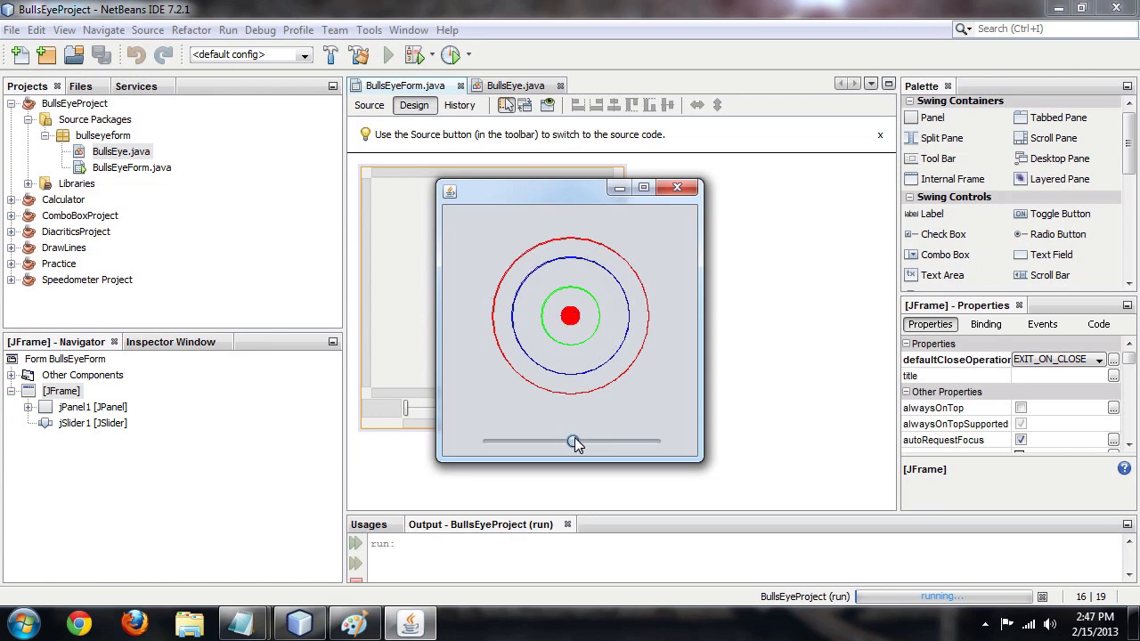
{"action": "left_click_drag", "start_coordinate": [573, 441], "coordinate": [606, 442]}
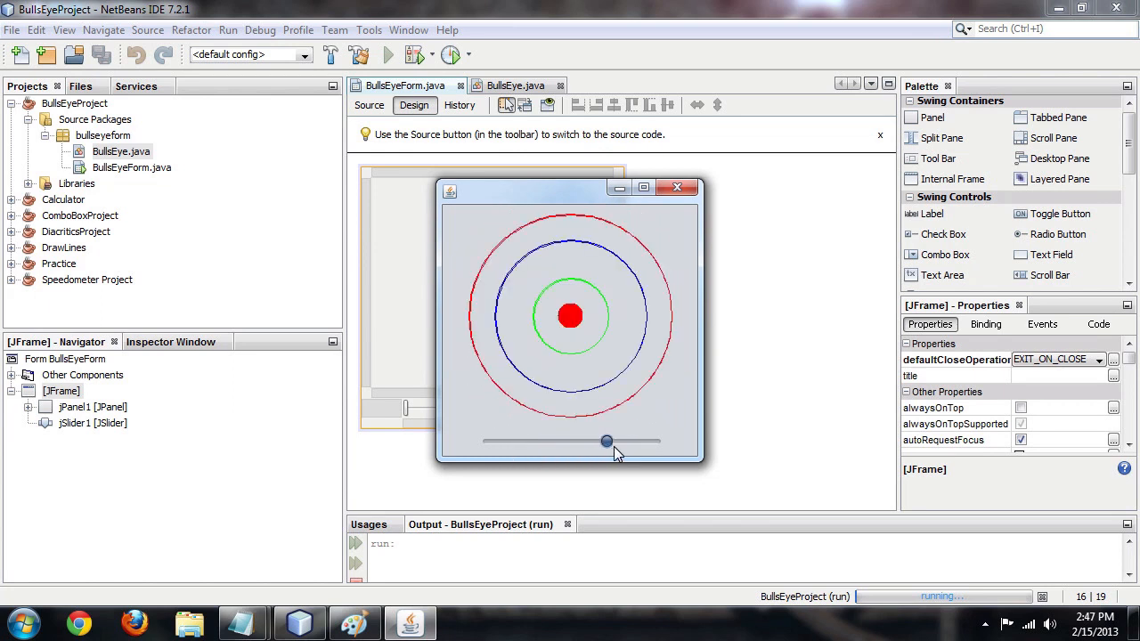
{"action": "left_click_drag", "start_coordinate": [605, 441], "coordinate": [536, 441]}
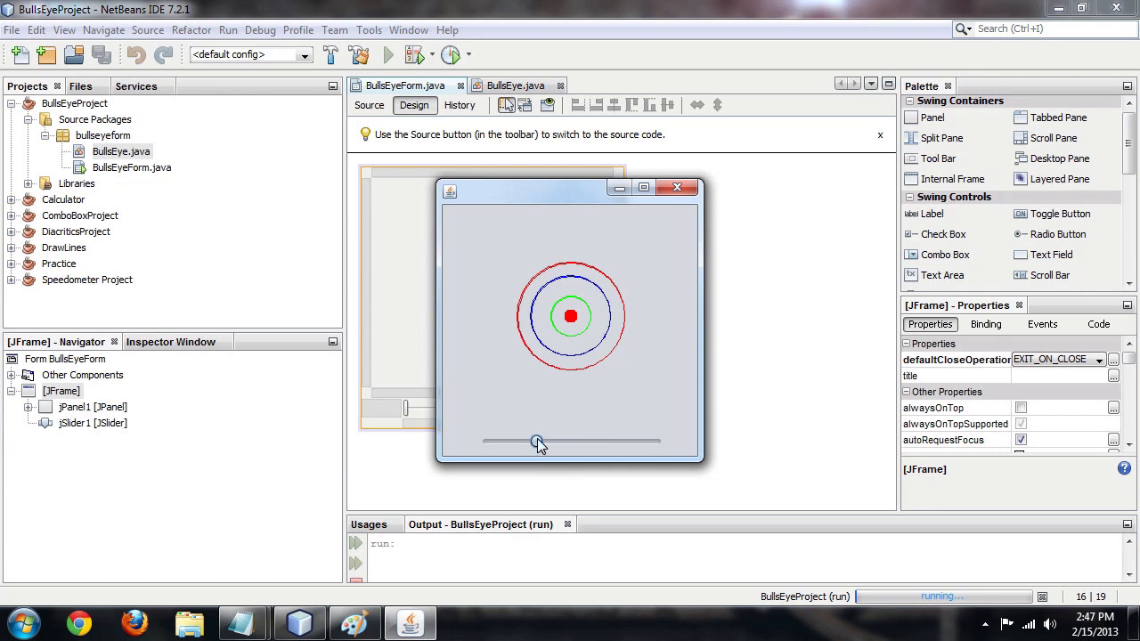
{"action": "left_click", "coordinate": [677, 187]}
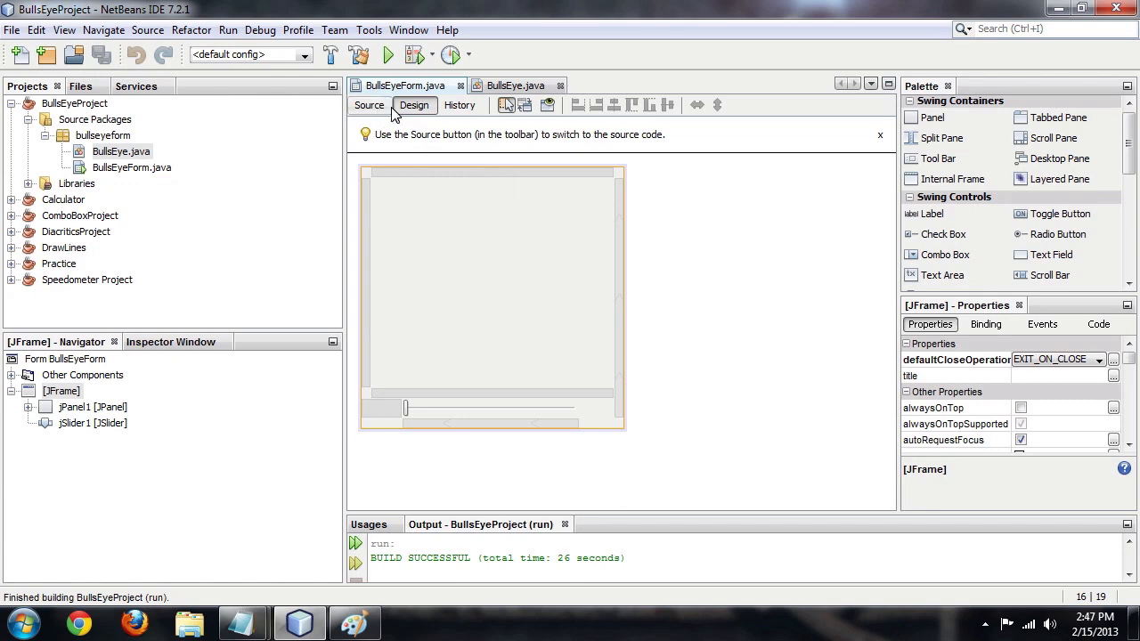
Step: Review BullsEye.java's Painter ring-drawing code, then return to BullsEyeForm's source
{"action": "left_click", "coordinate": [369, 105]}
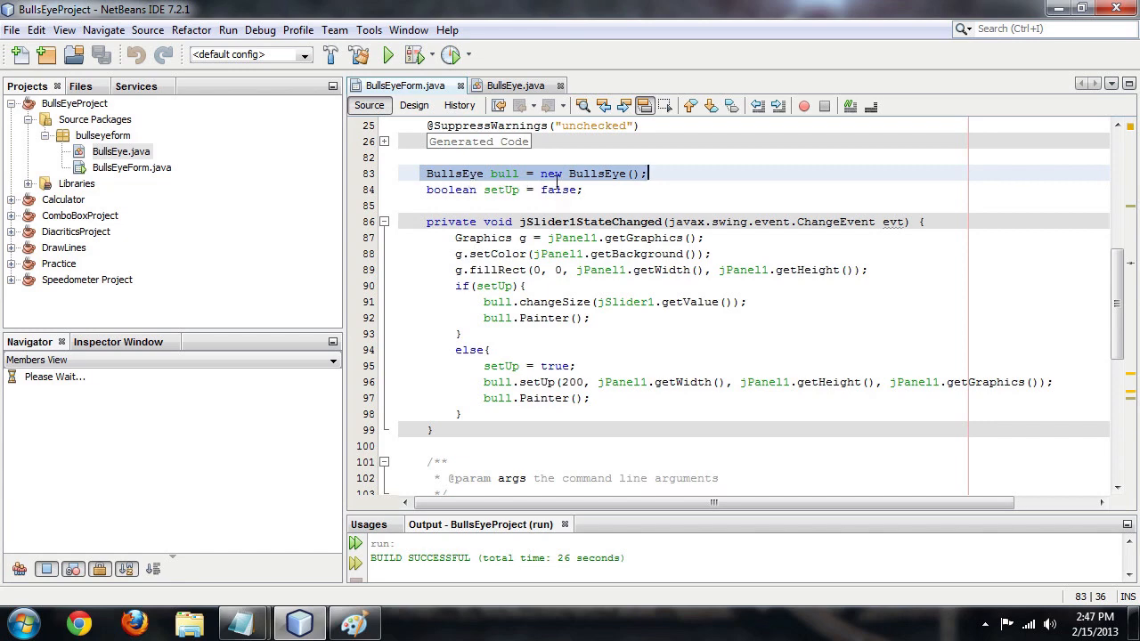
{"action": "left_click", "coordinate": [515, 85]}
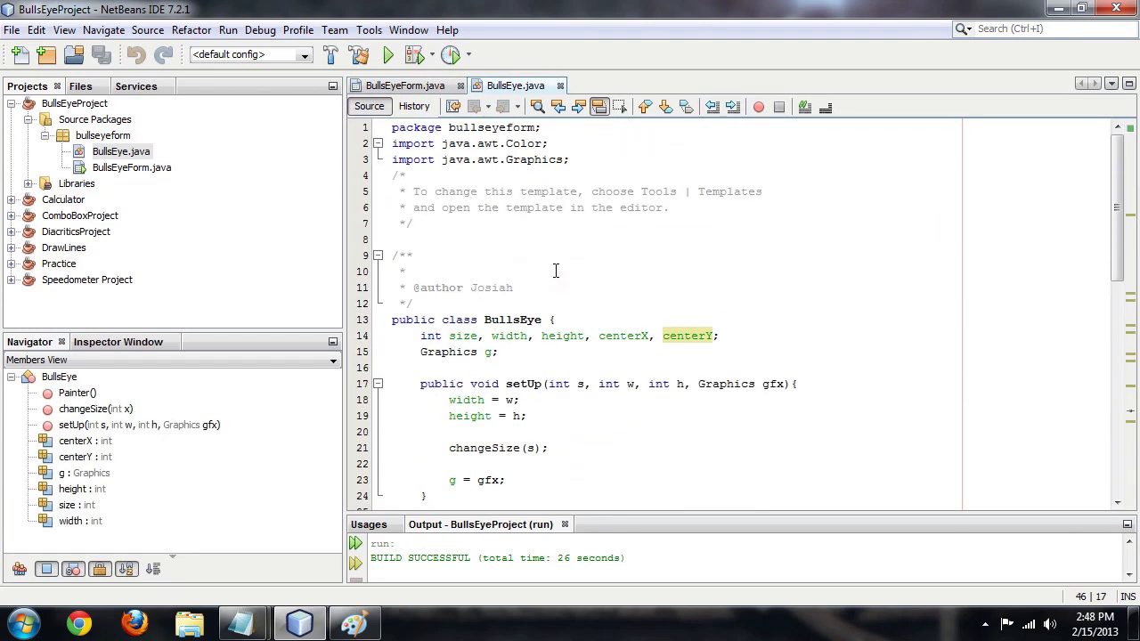
{"action": "scroll", "scroll_direction": "down", "scroll_amount": 3}
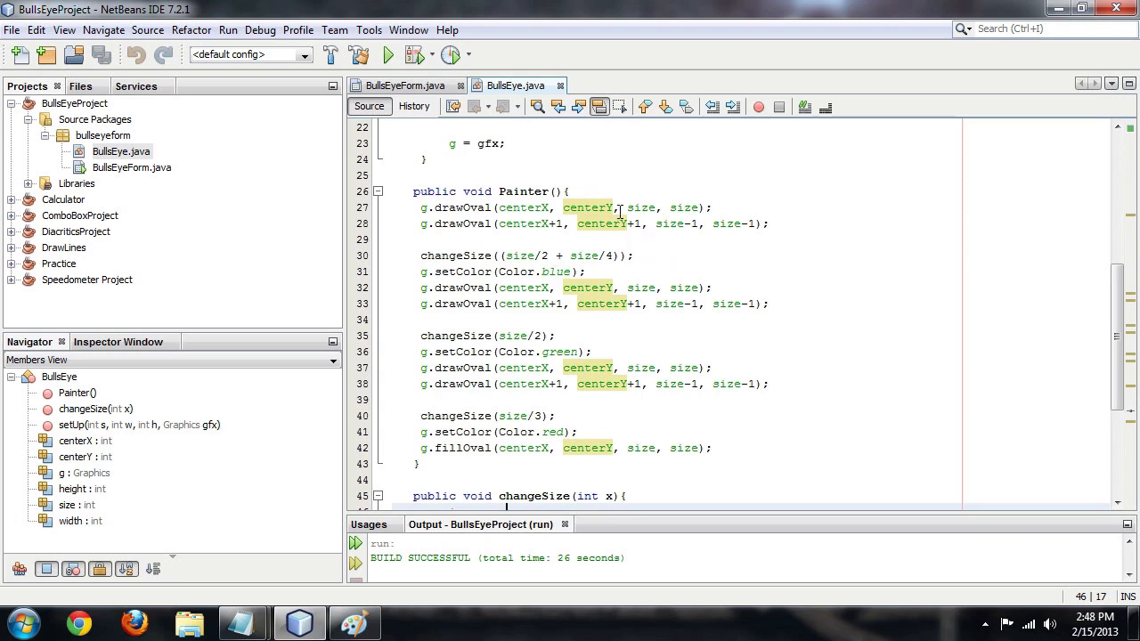
{"action": "left_click", "coordinate": [406, 86]}
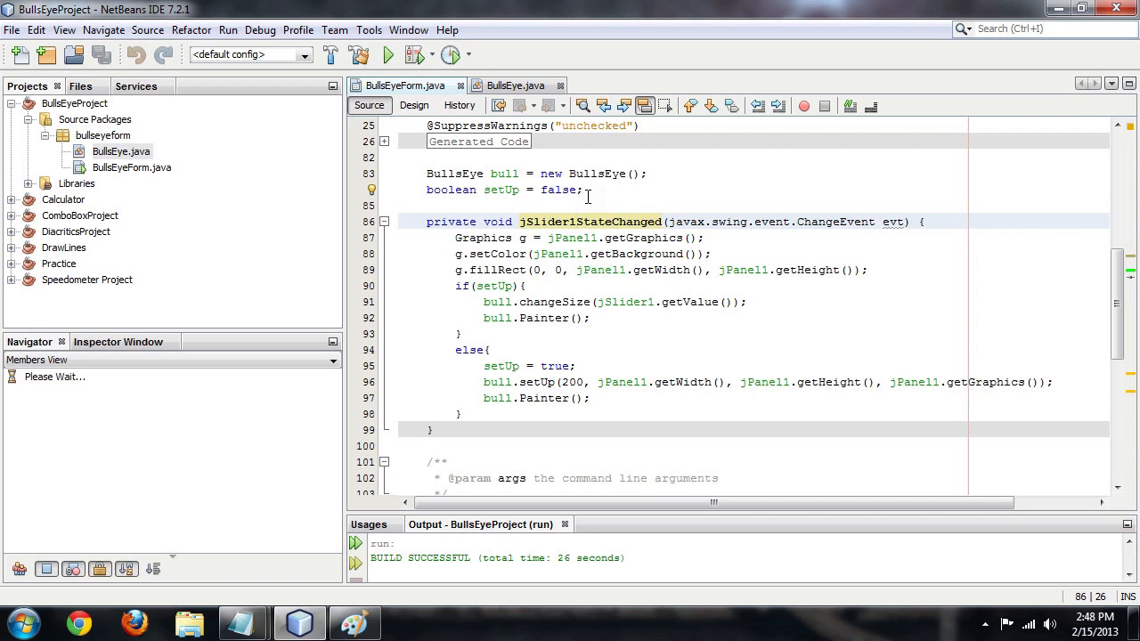
{"action": "left_click", "coordinate": [574, 301]}
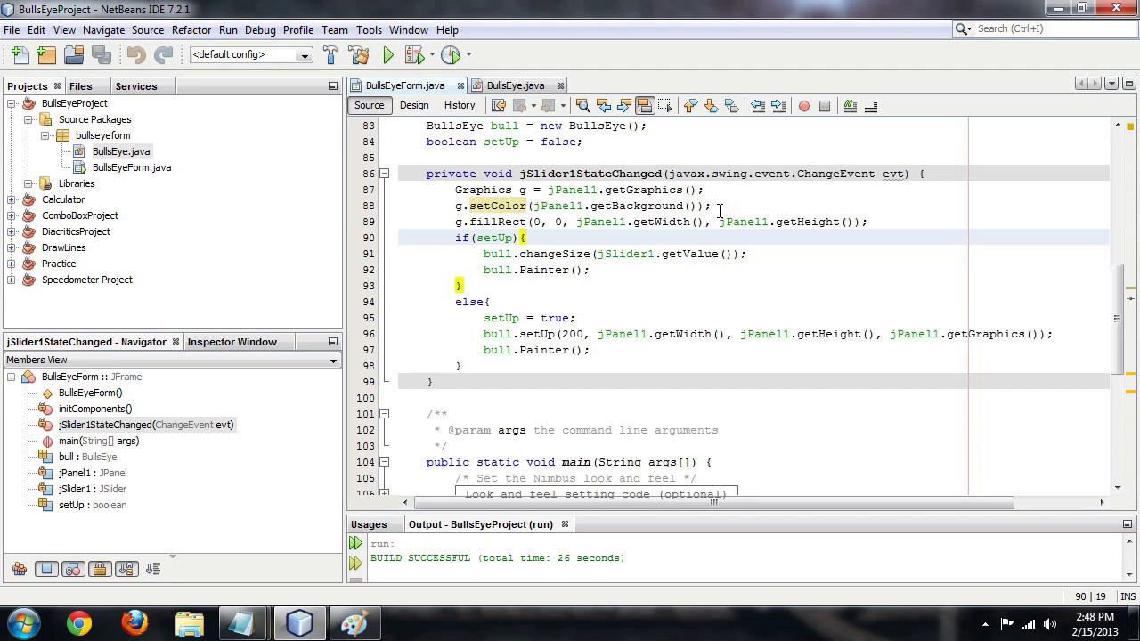
{"action": "left_click", "coordinate": [526, 238]}
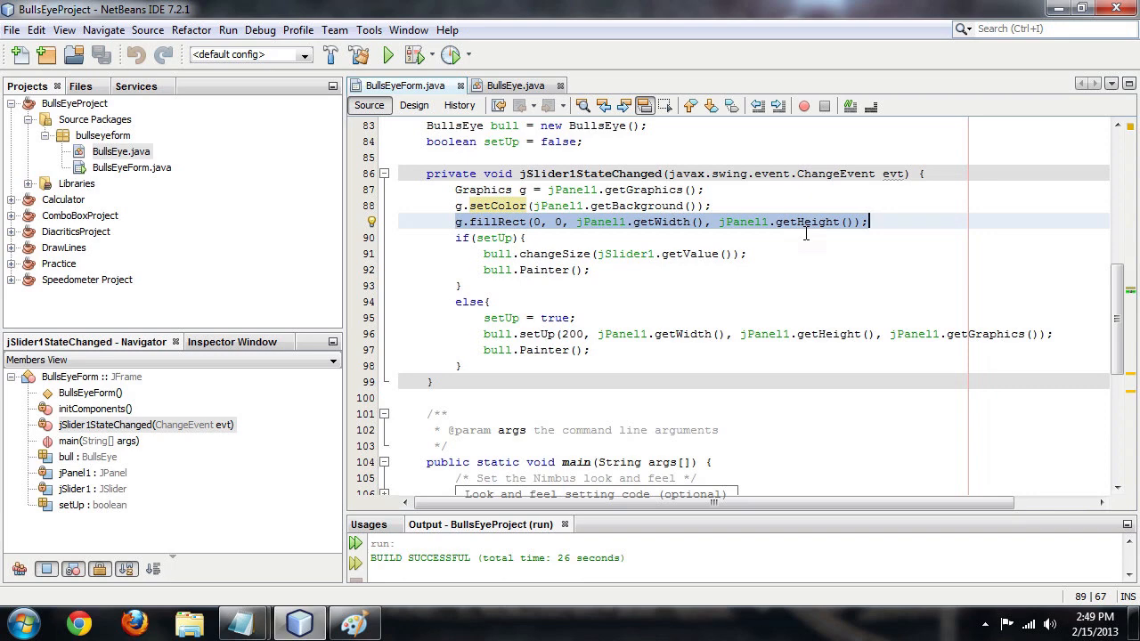
{"action": "left_click", "coordinate": [574, 271]}
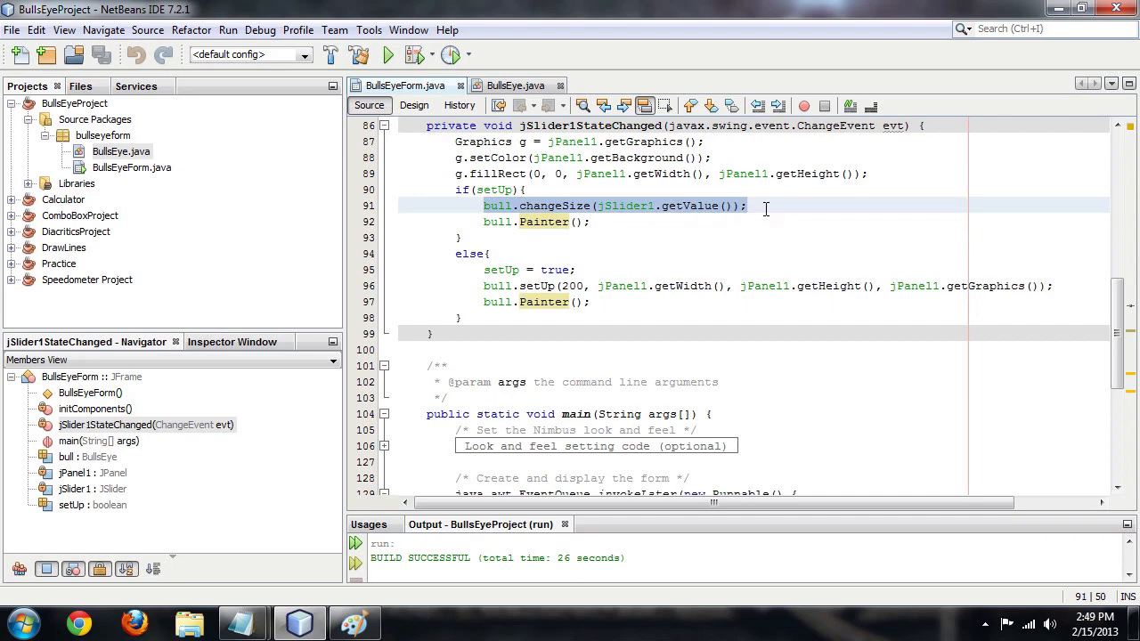
Step: Pass jSlider1.getValue() to bull.setUp instead of 200, then show BullsEye's setUp method
{"action": "left_click", "coordinate": [746, 204]}
{"action": "type", "text": "jSlider1.getValue()"}
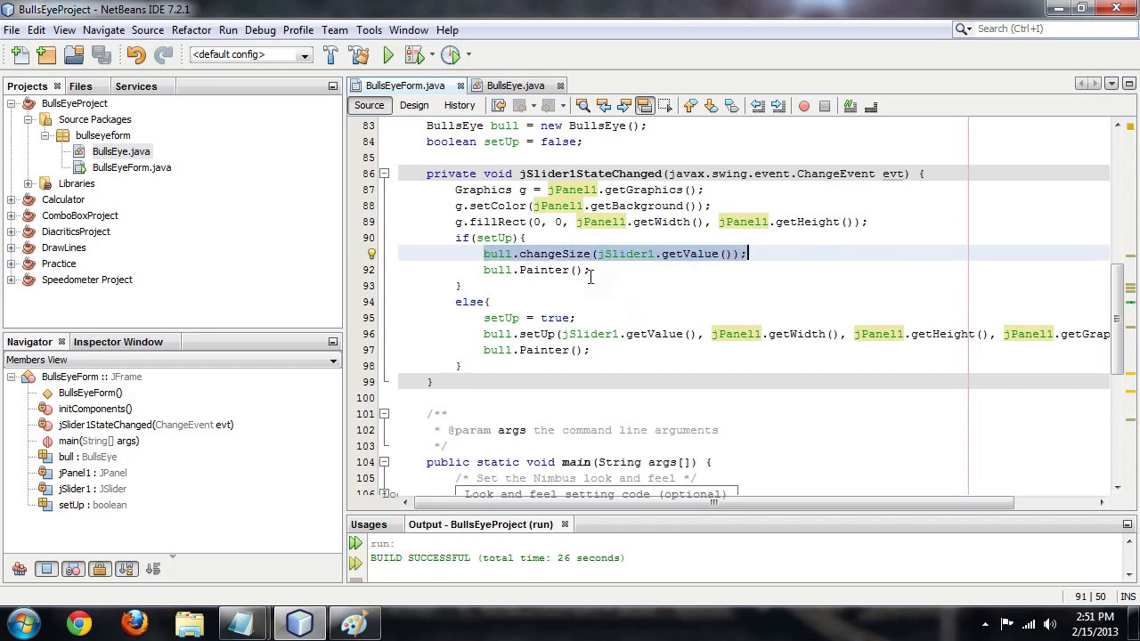
{"action": "left_click", "coordinate": [527, 238]}
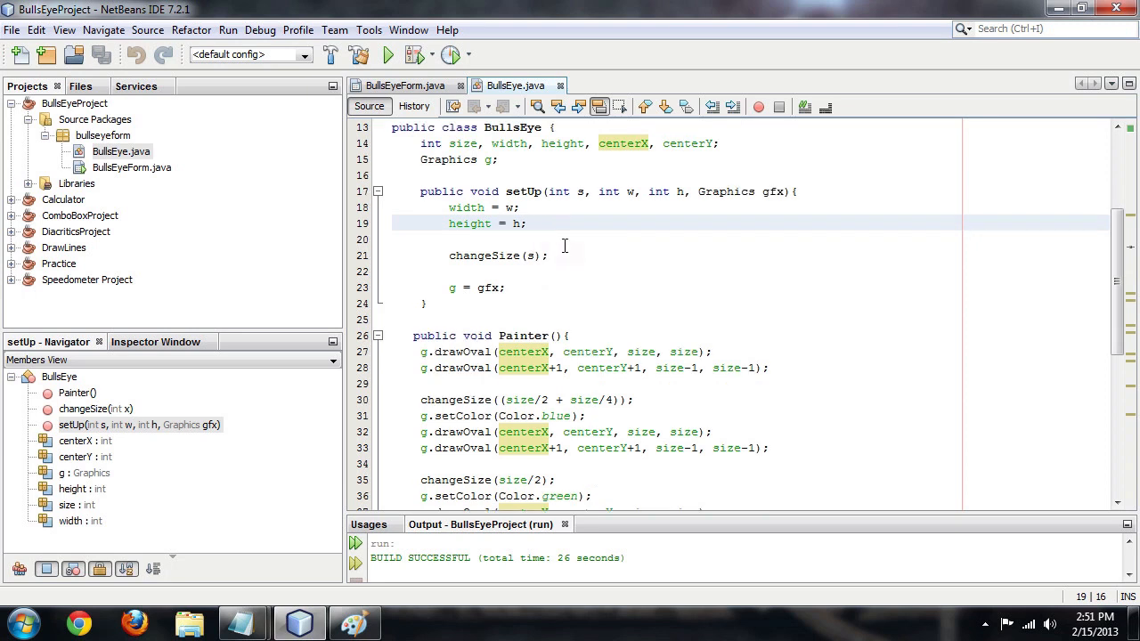
{"action": "left_click_drag", "start_coordinate": [549, 192], "coordinate": [677, 193]}
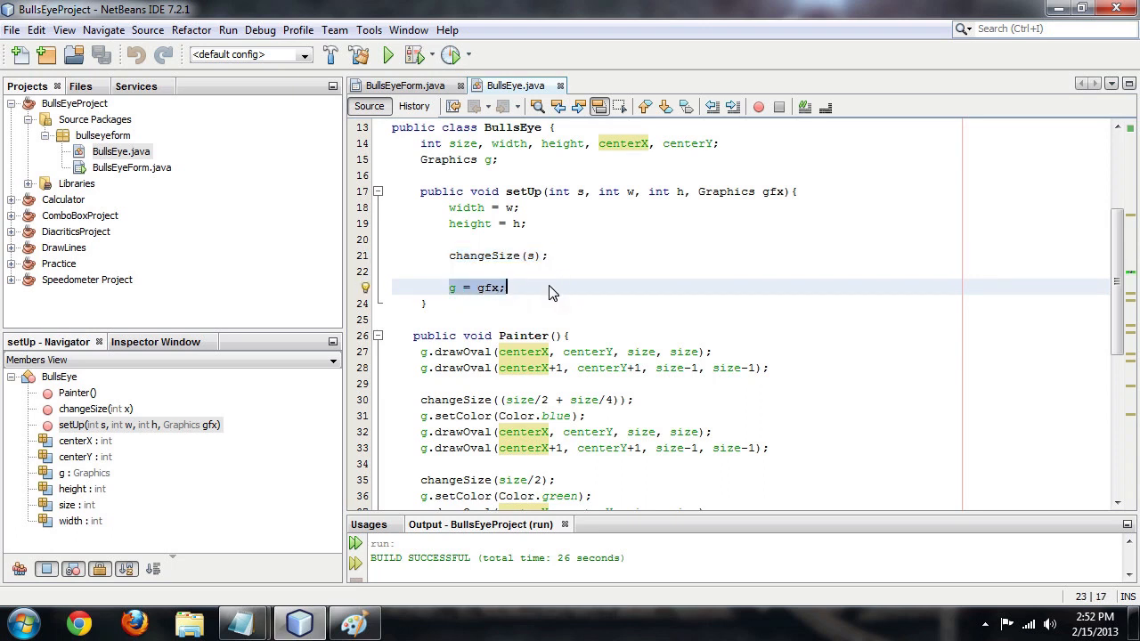
{"action": "scroll", "scroll_direction": "down", "scroll_amount": 3}
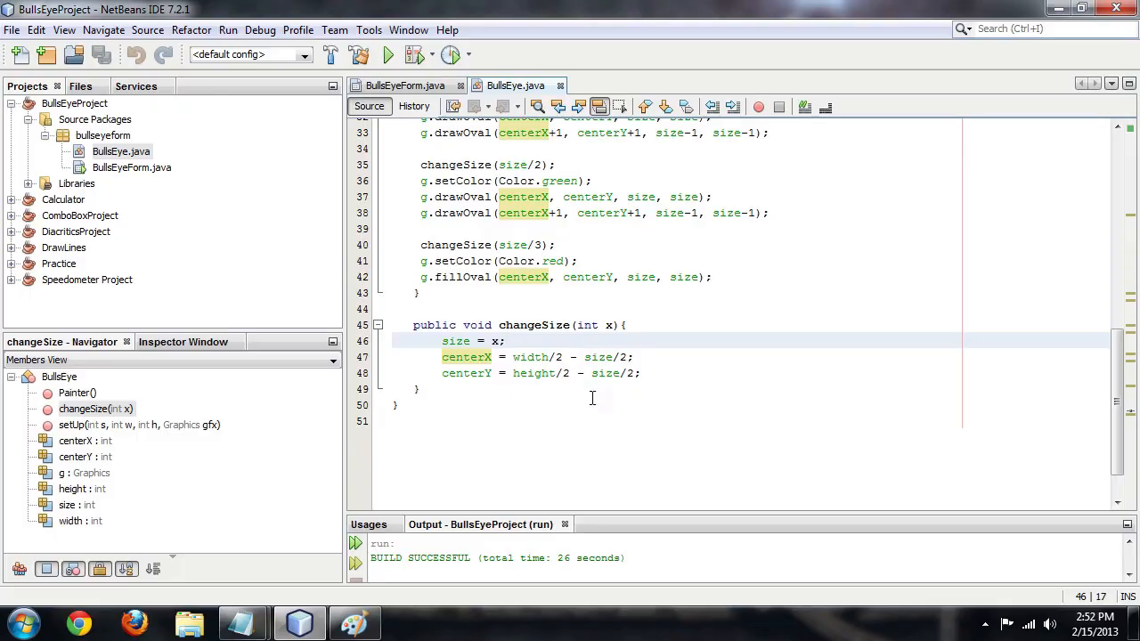
{"action": "left_click_drag", "start_coordinate": [442, 342], "coordinate": [420, 388]}
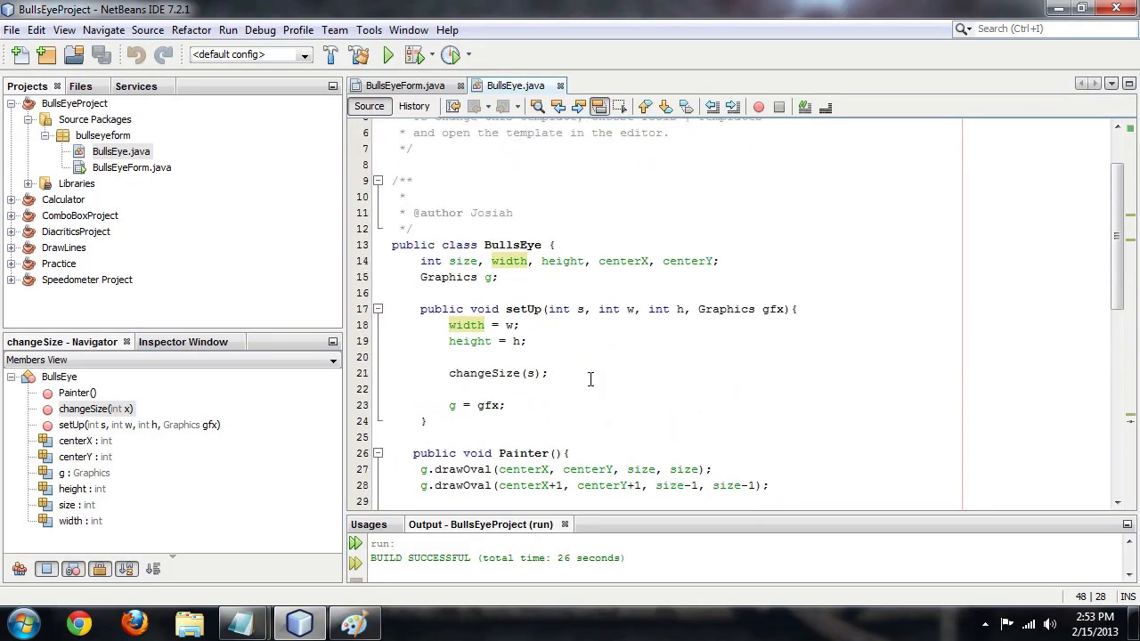
Step: Point out Painter's drawOval calls, then switch to BullsEyeForm's jSlider1StateChanged handler
{"action": "scroll", "scroll_direction": "down", "scroll_amount": 3}
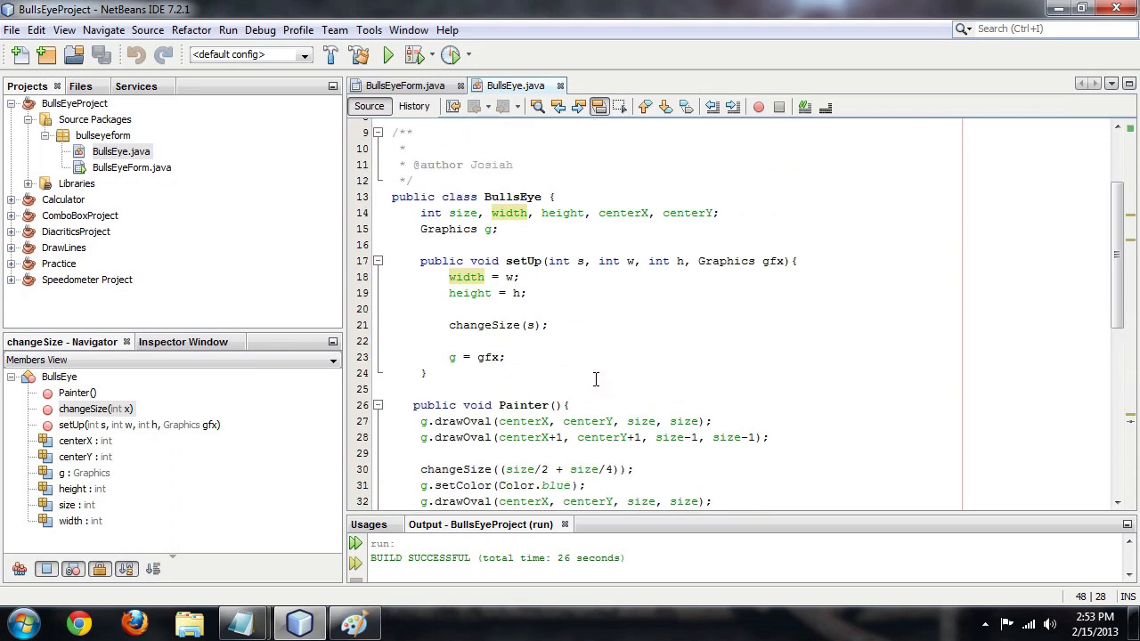
{"action": "scroll", "scroll_direction": "down", "scroll_amount": 3}
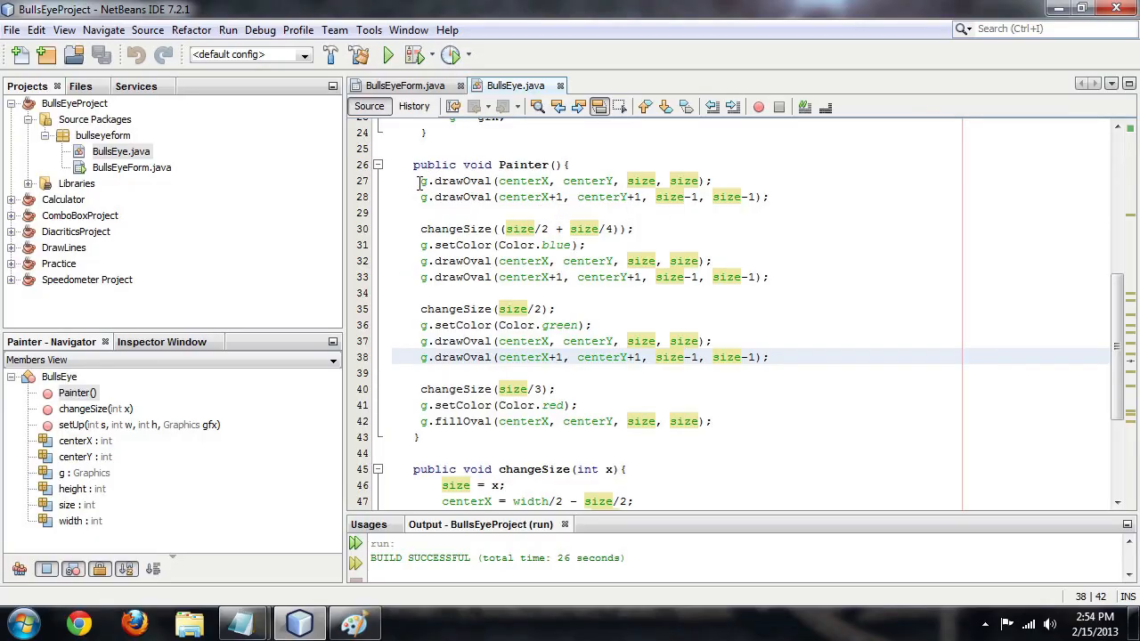
{"action": "left_click", "coordinate": [655, 196]}
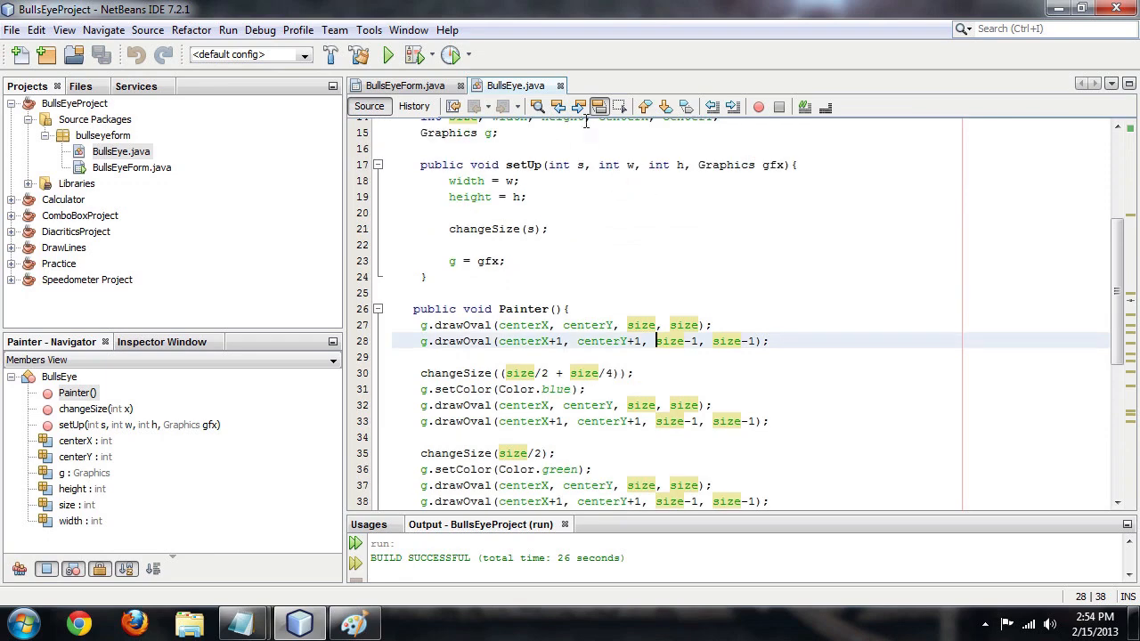
{"action": "left_click", "coordinate": [403, 86]}
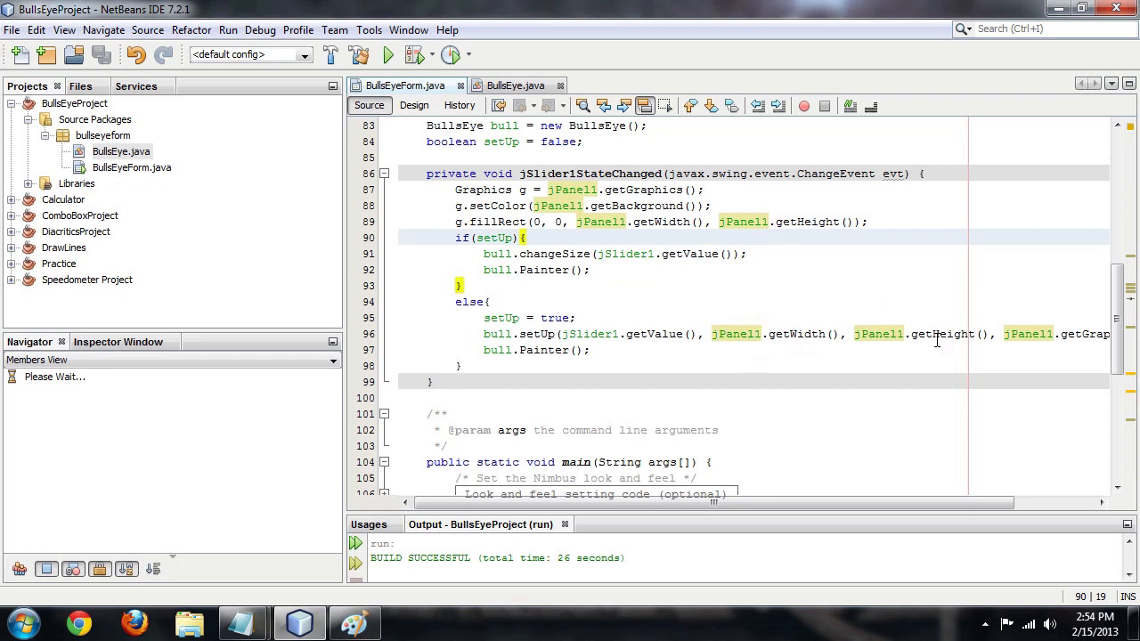
Step: Back in BullsEye.java, scroll to Painter and highlight the centerY argument of the ring calls
{"action": "left_click", "coordinate": [515, 86]}
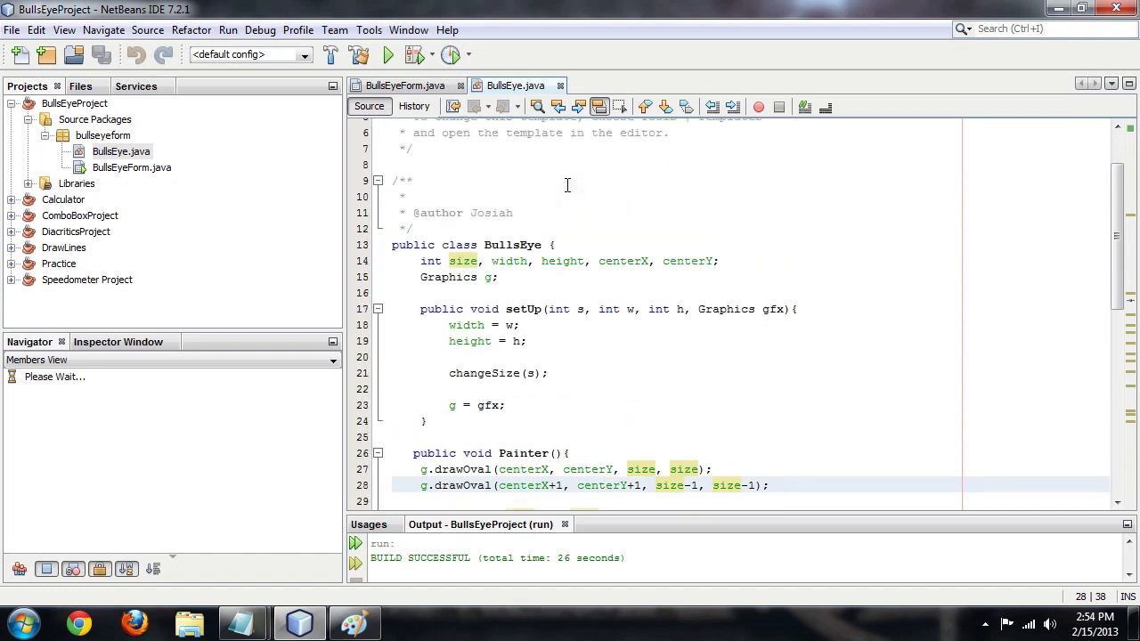
{"action": "scroll", "scroll_direction": "down", "scroll_amount": 3}
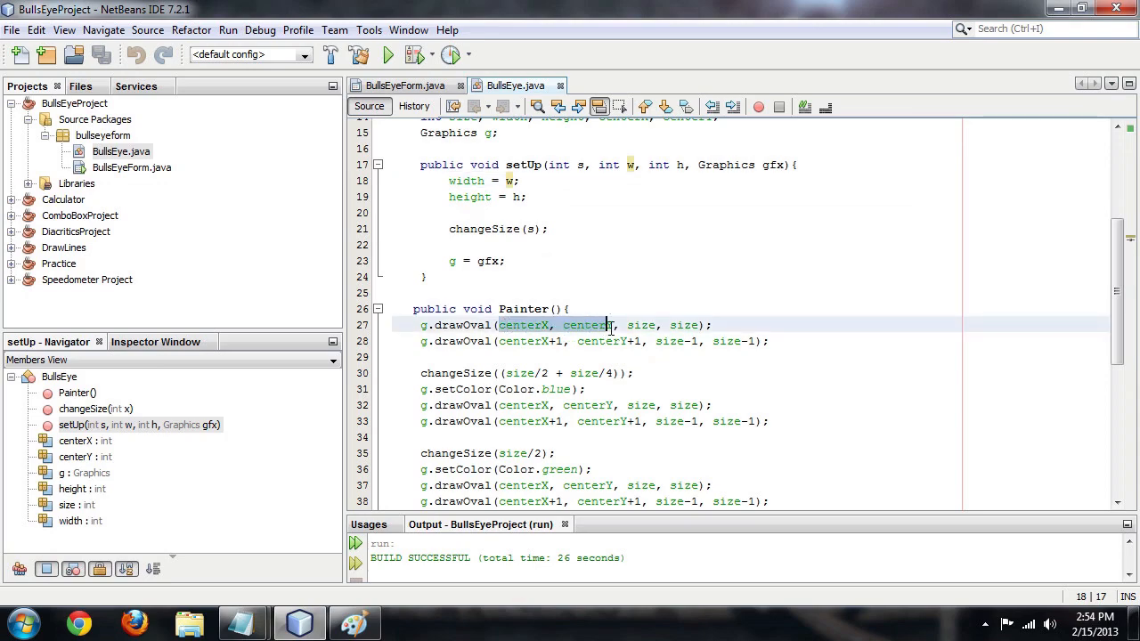
{"action": "left_click", "coordinate": [613, 324]}
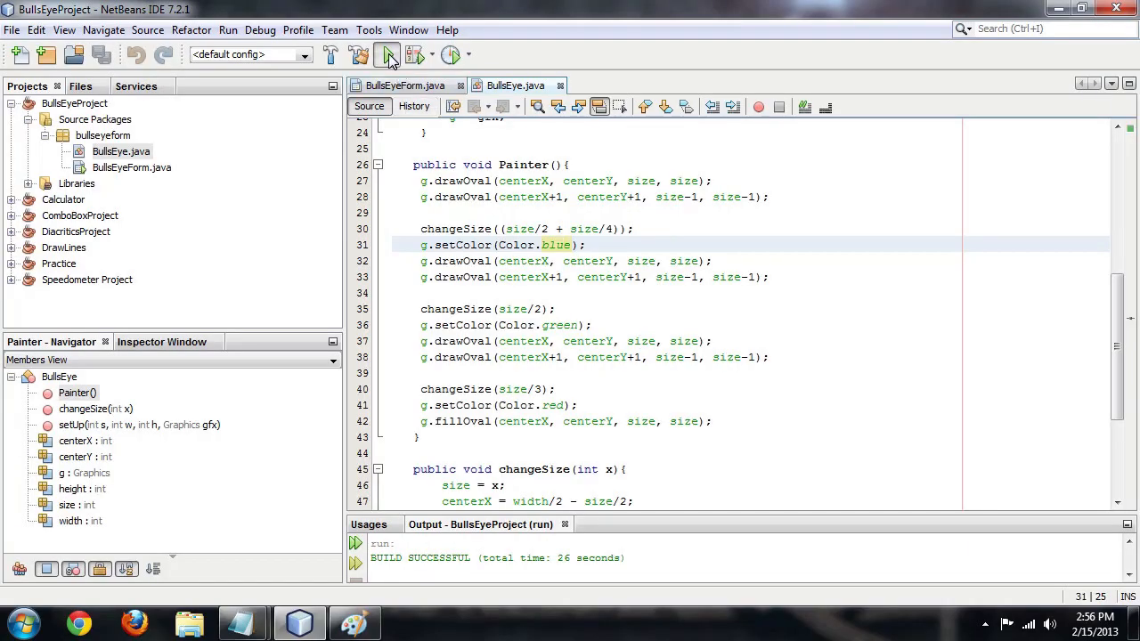
Step: Run the project and drag the slider to grow and shrink the centred red, green and blue bullseye
{"action": "left_click", "coordinate": [389, 55]}
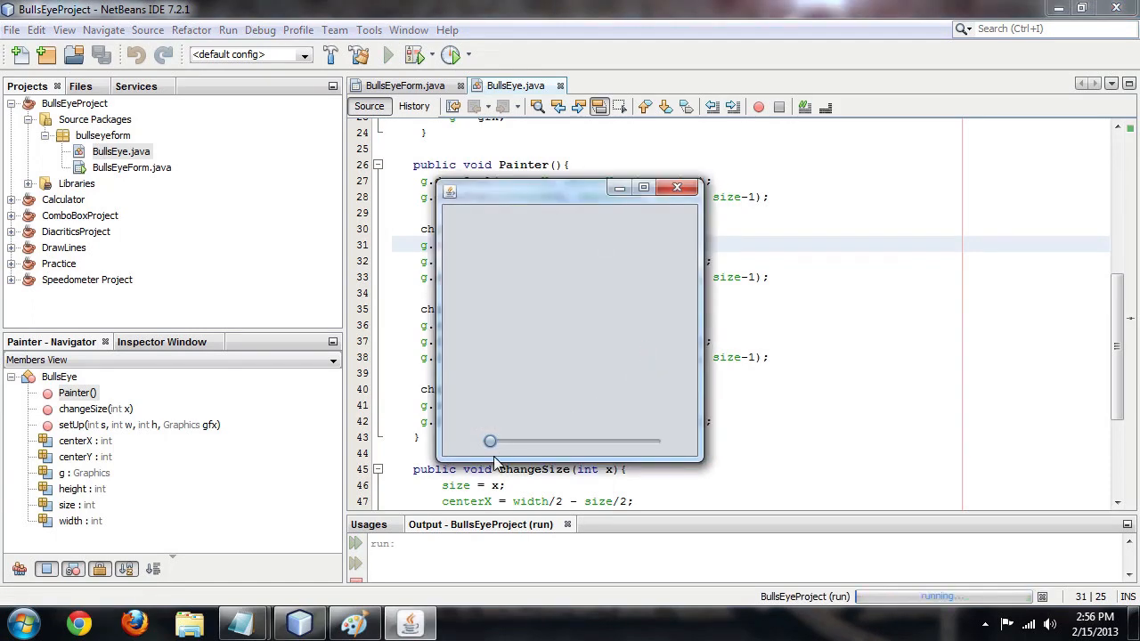
{"action": "left_click_drag", "start_coordinate": [489, 442], "coordinate": [544, 441]}
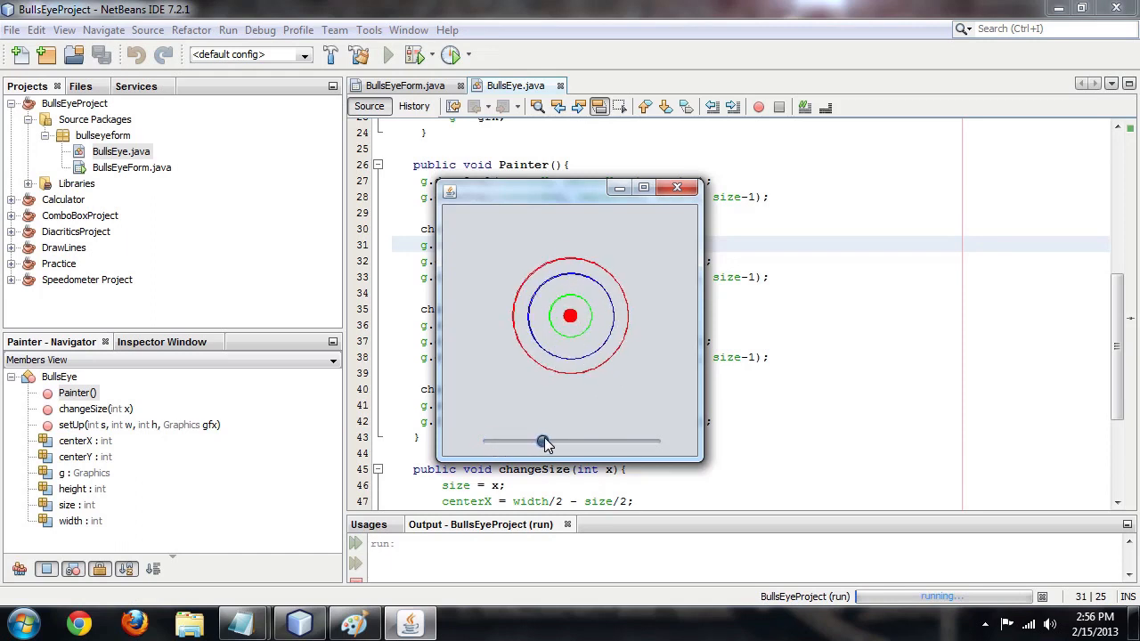
{"action": "left_click_drag", "start_coordinate": [543, 441], "coordinate": [597, 442]}
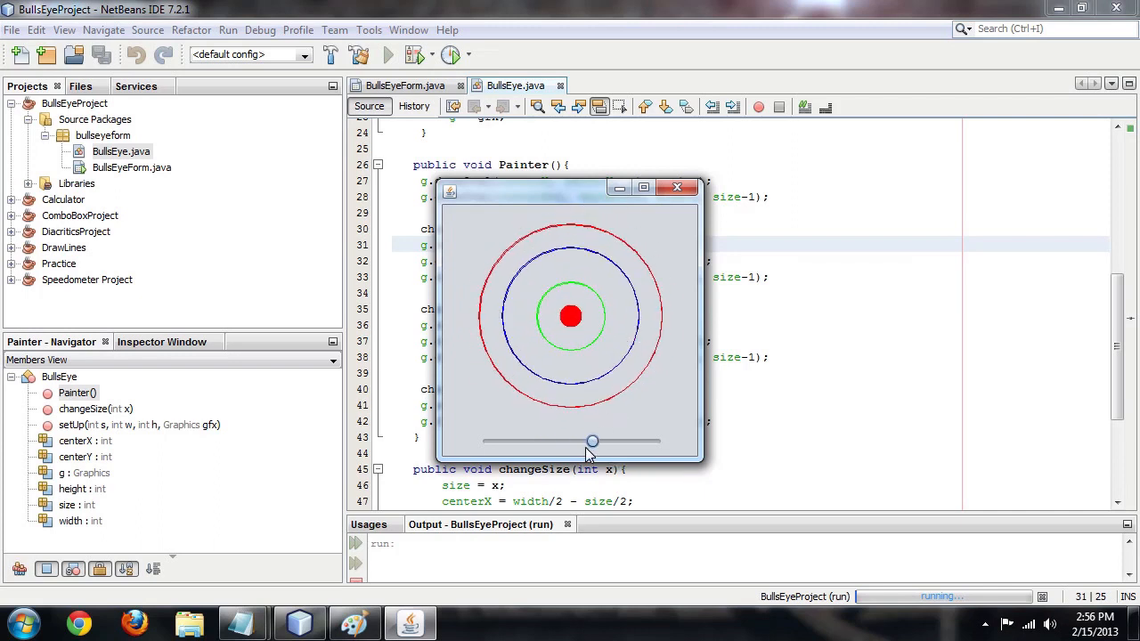
{"action": "left_click_drag", "start_coordinate": [591, 441], "coordinate": [574, 442]}
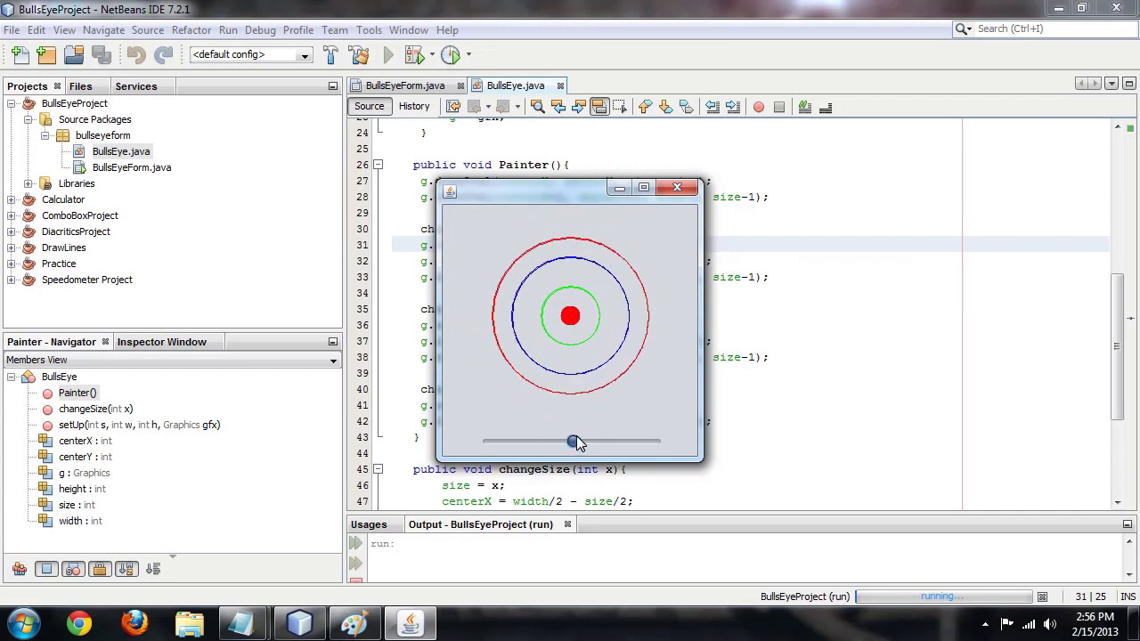
{"action": "left_click_drag", "start_coordinate": [574, 442], "coordinate": [561, 442]}
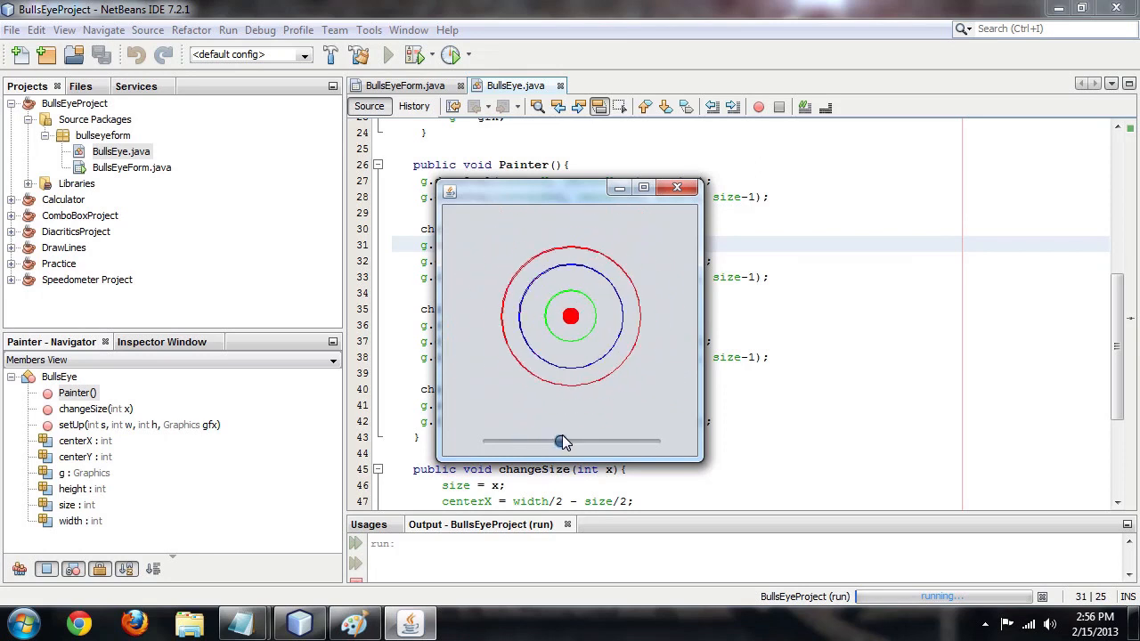
{"action": "left_click_drag", "start_coordinate": [561, 442], "coordinate": [585, 442]}
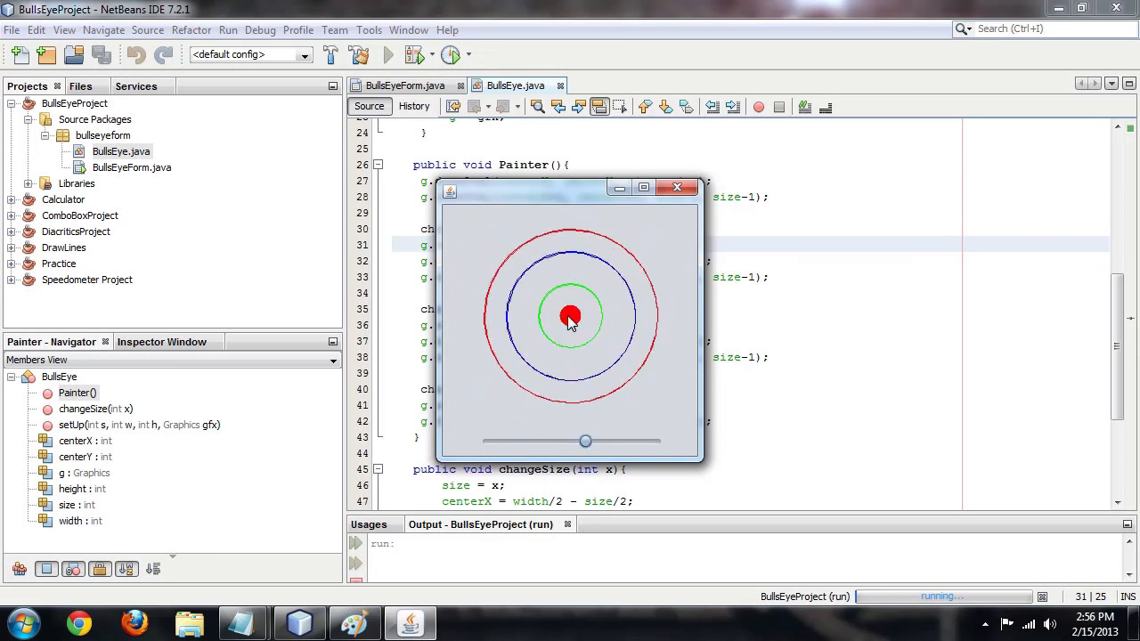
{"action": "mouse_move", "coordinate": [609, 257]}
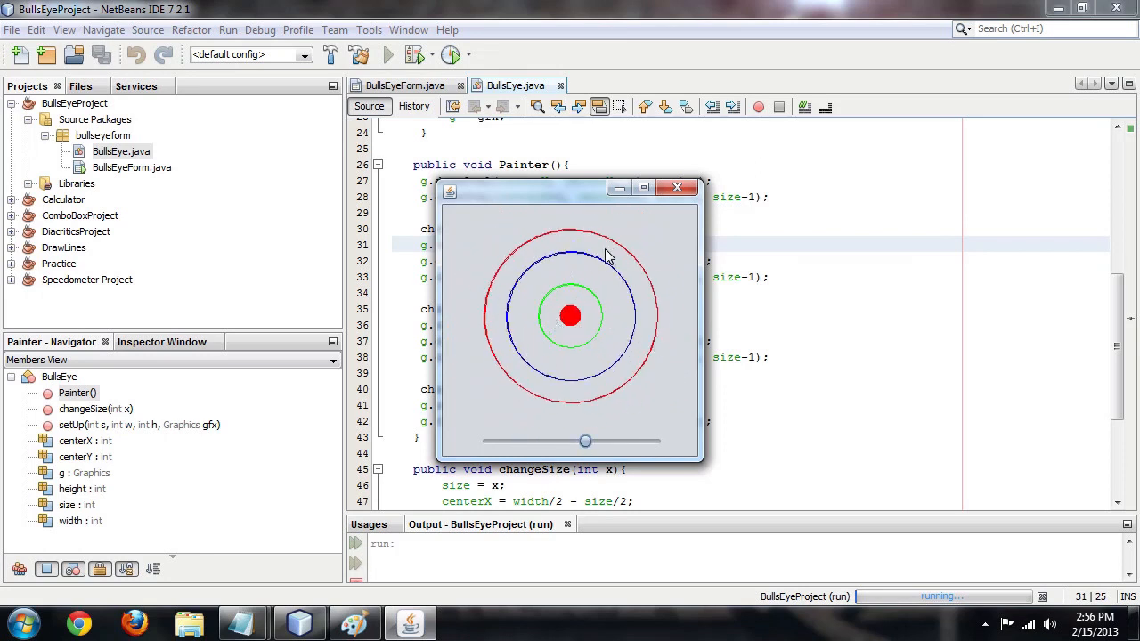
{"action": "mouse_move", "coordinate": [555, 356]}
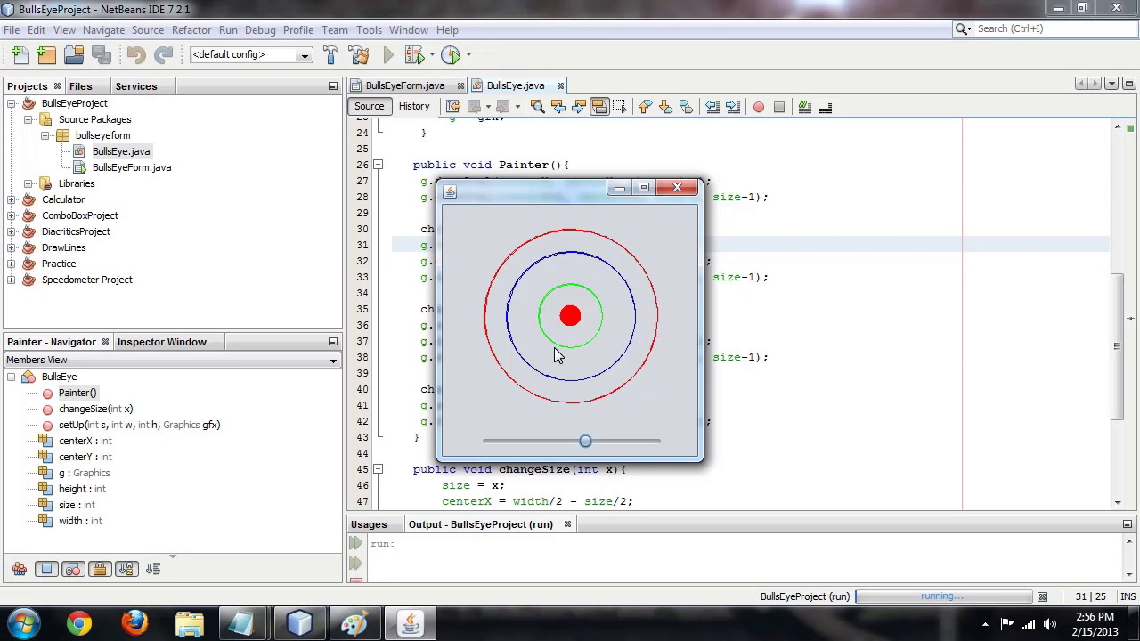